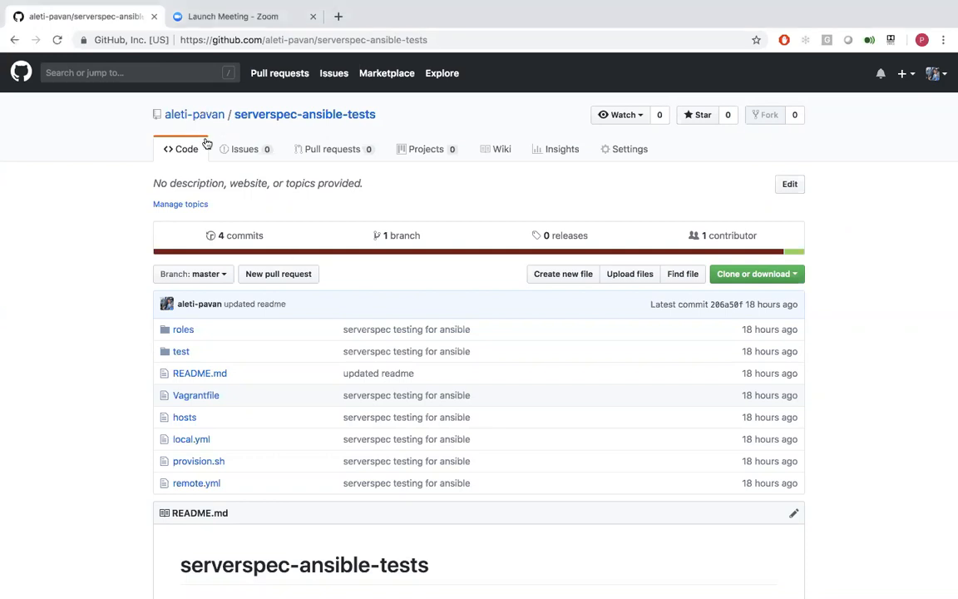
mouse_move(246, 150)
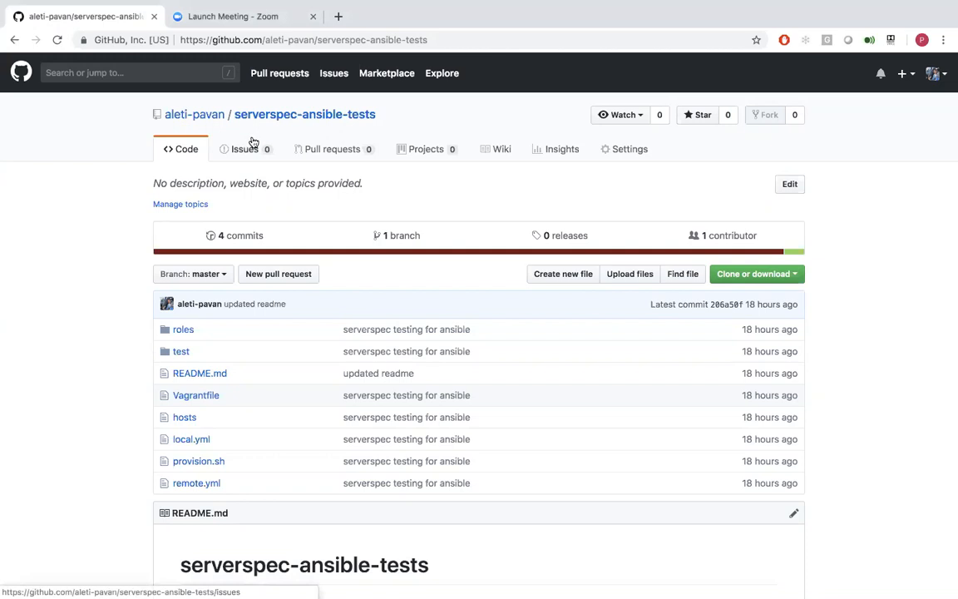
mouse_move(181, 351)
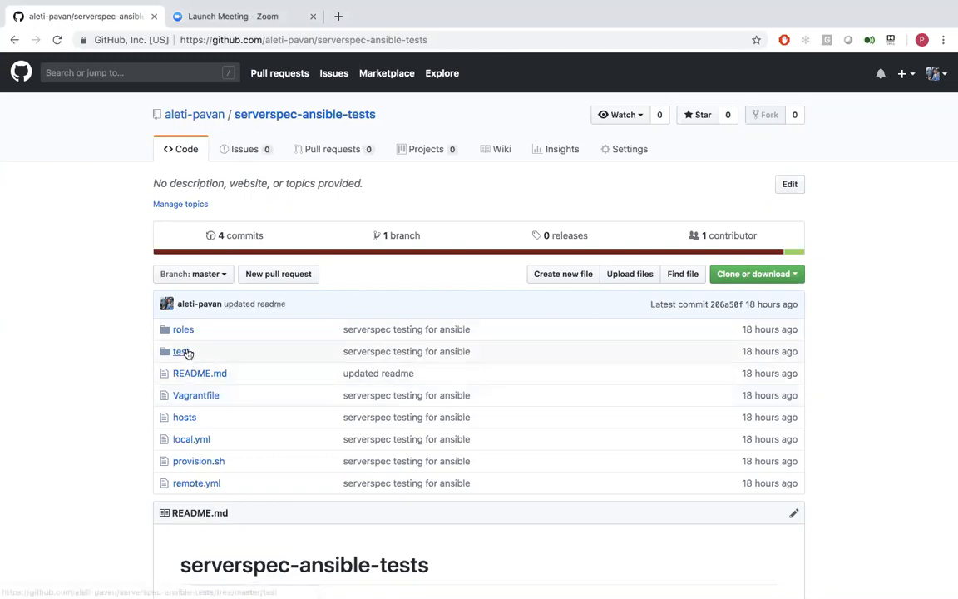
Navigate into roles/java/defaults and view the Java role's defaults main.yml
click(183, 330)
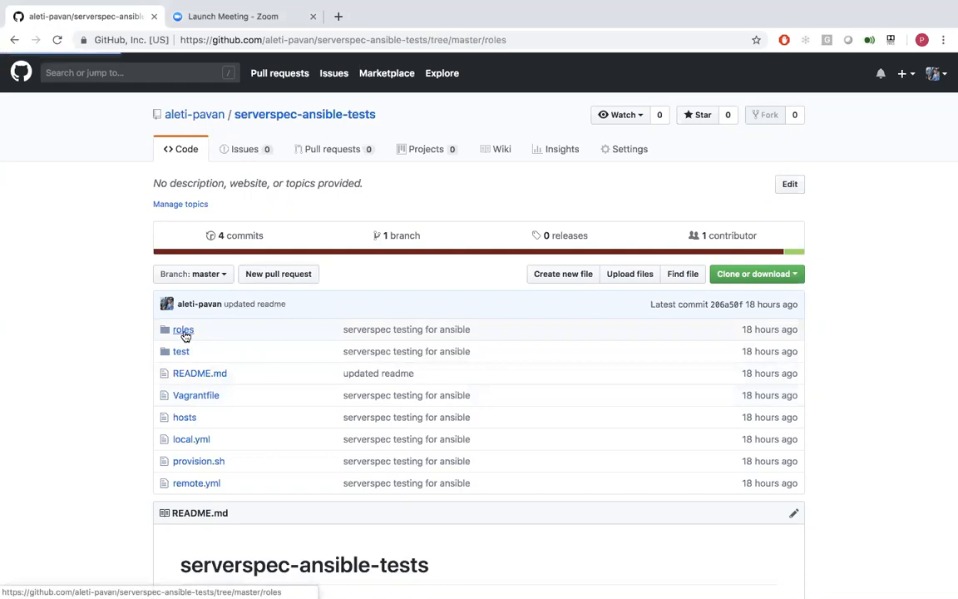
click(183, 329)
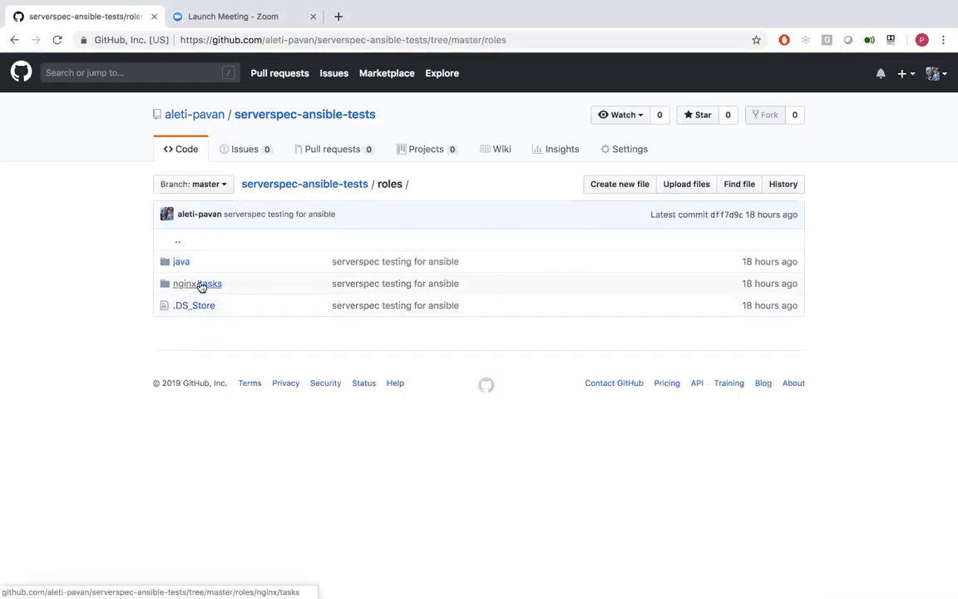
mouse_move(196, 286)
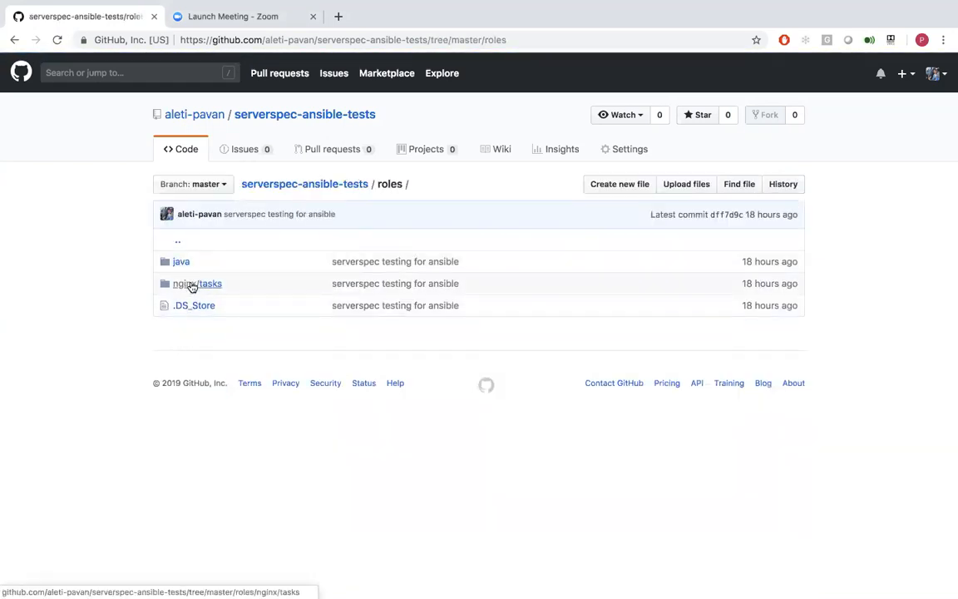
click(180, 261)
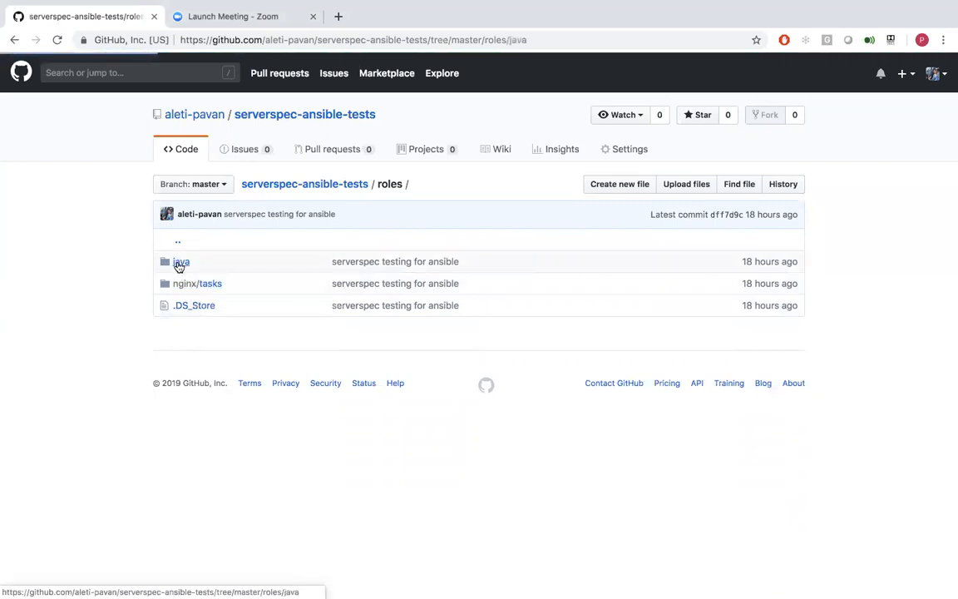
click(179, 261)
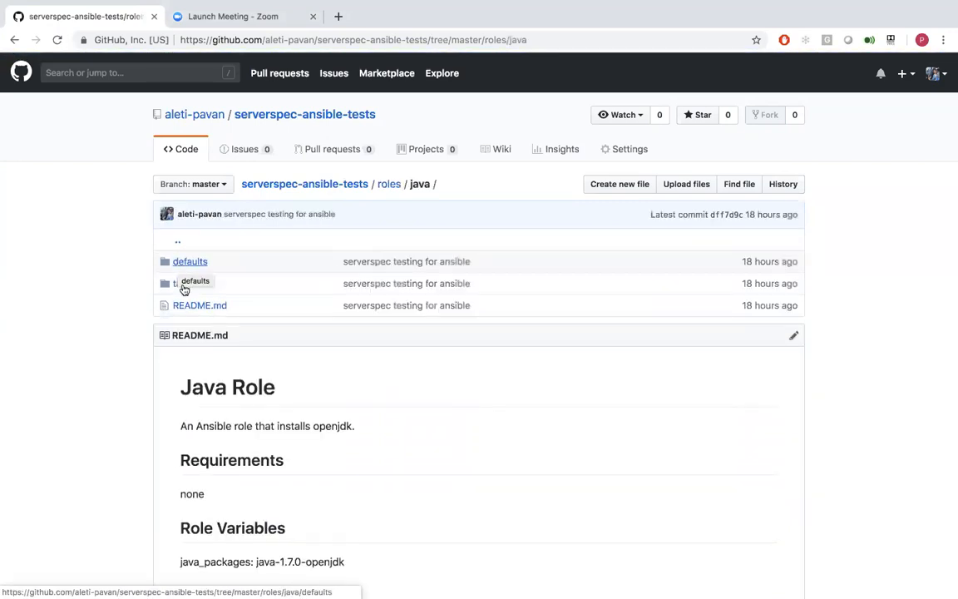
scroll(down, 3)
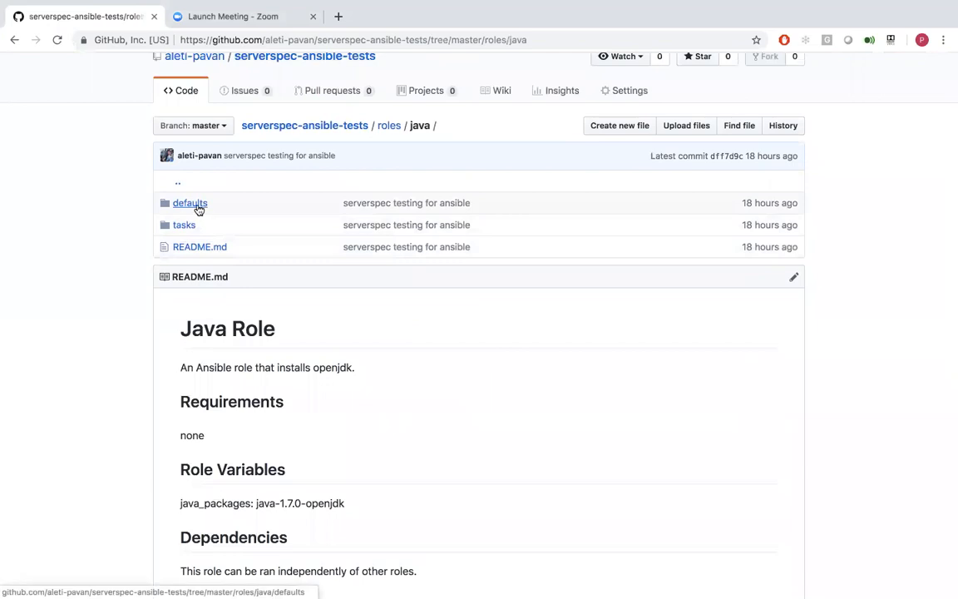
click(189, 203)
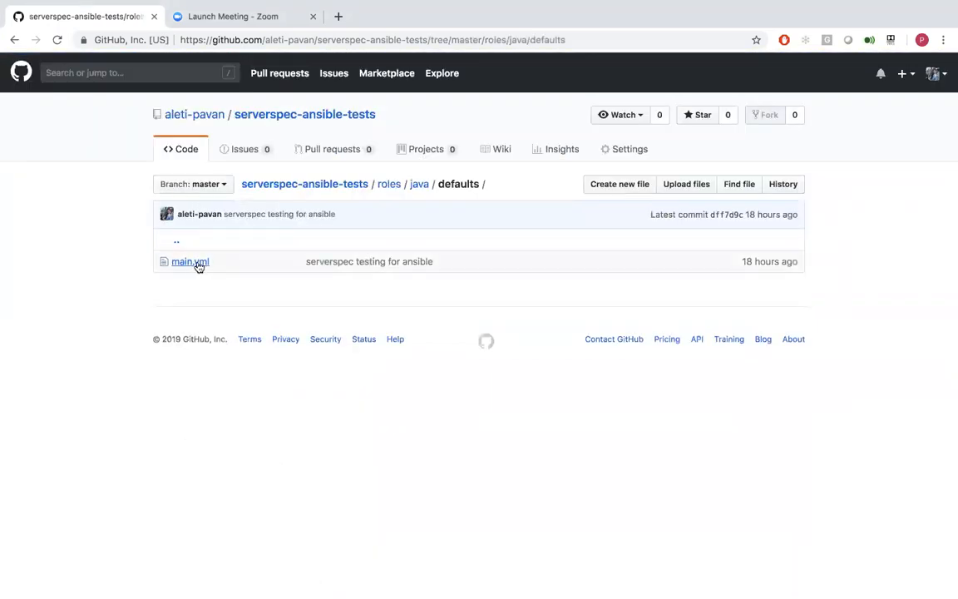
click(189, 262)
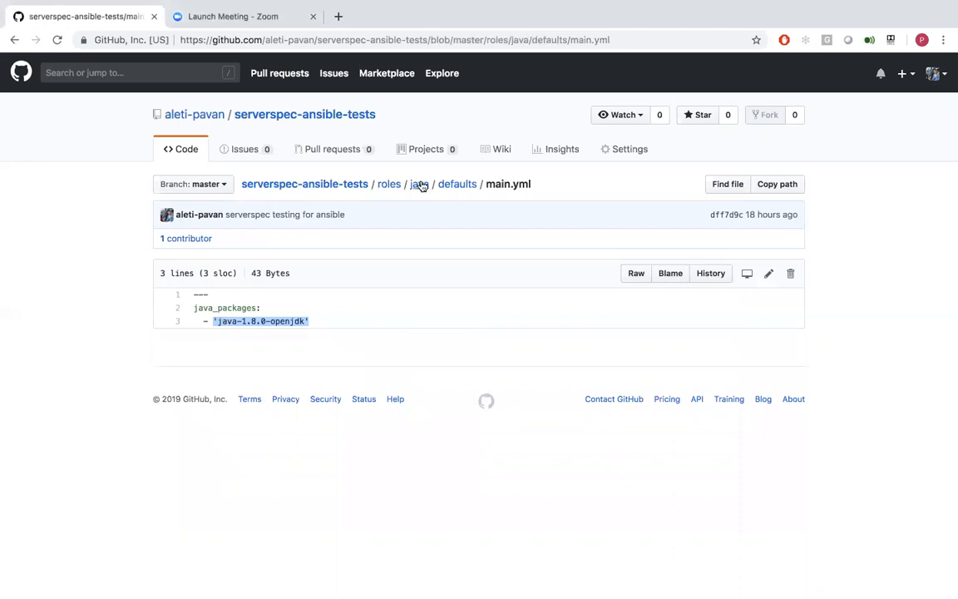
Return to the java role and view its tasks main.yml installing java packages at latest state
click(420, 183)
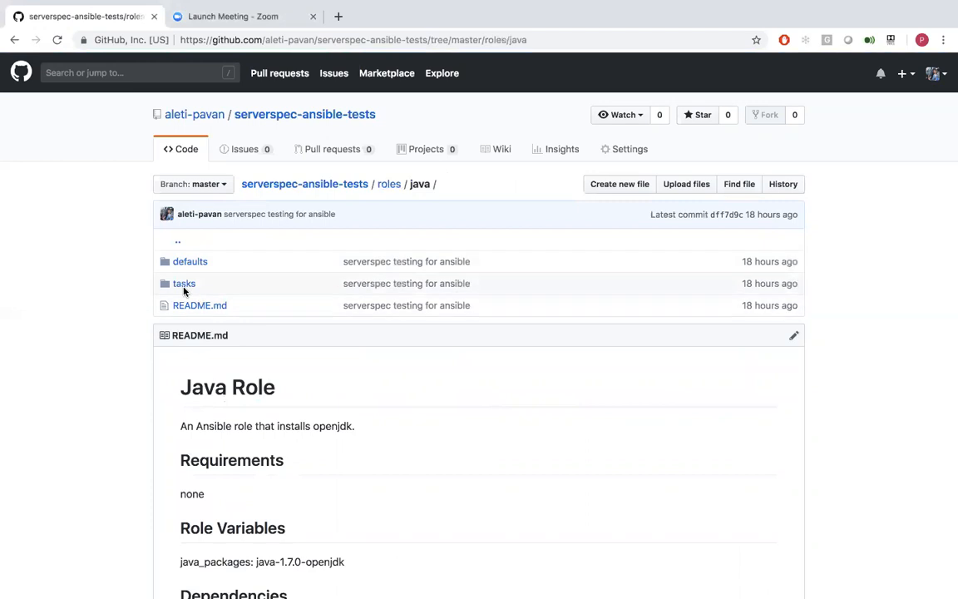
click(183, 283)
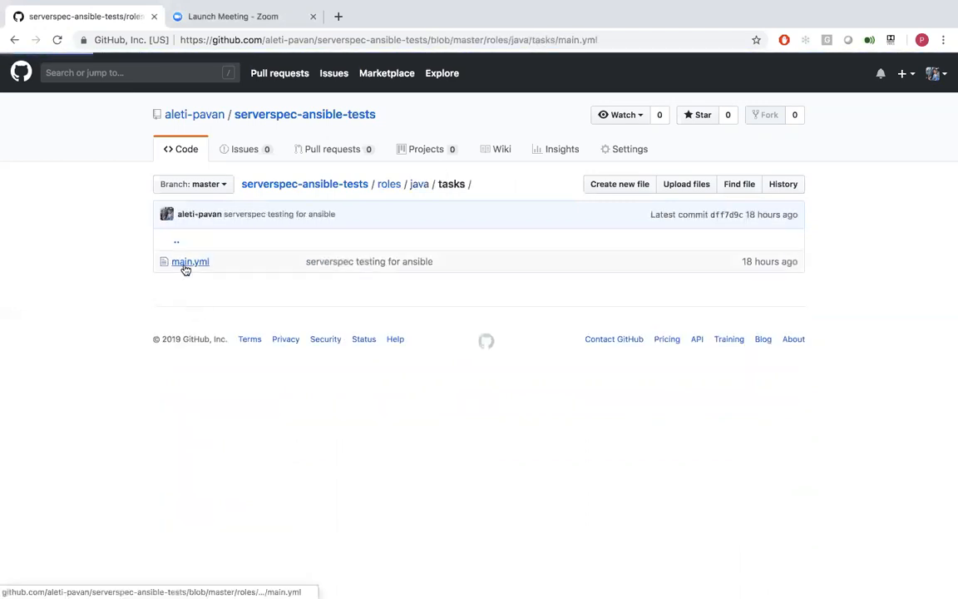
click(189, 261)
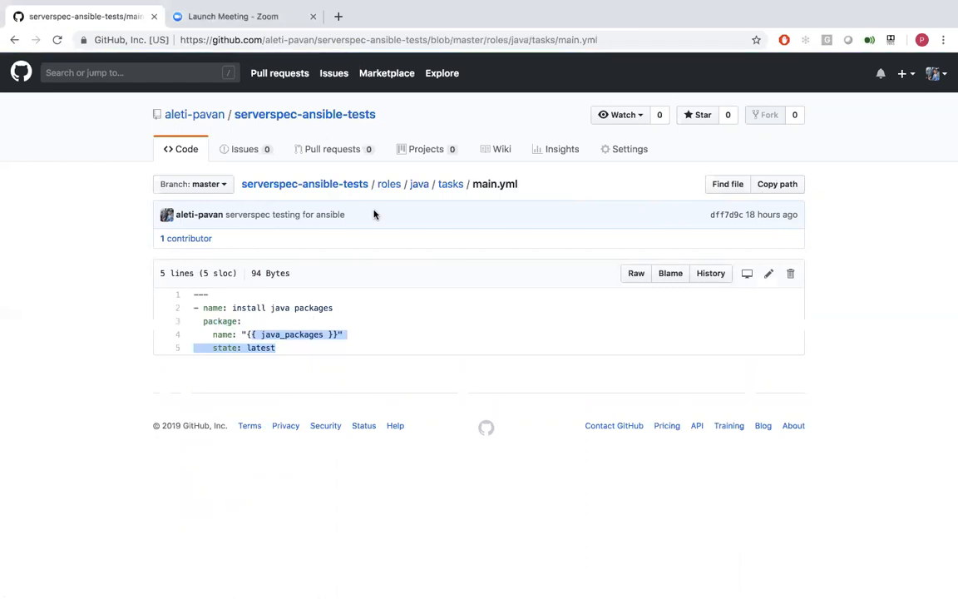
mouse_move(367, 198)
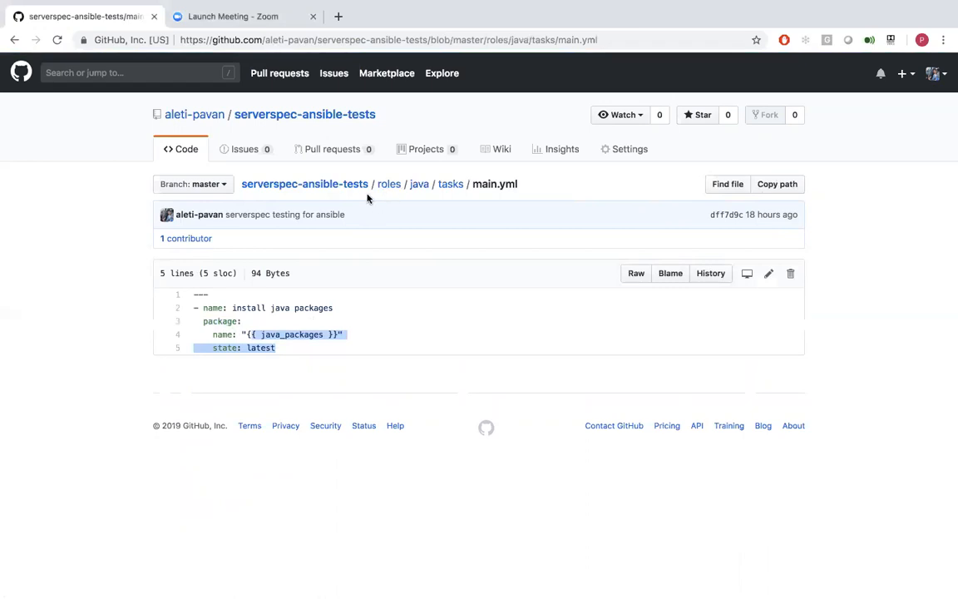
mouse_move(396, 193)
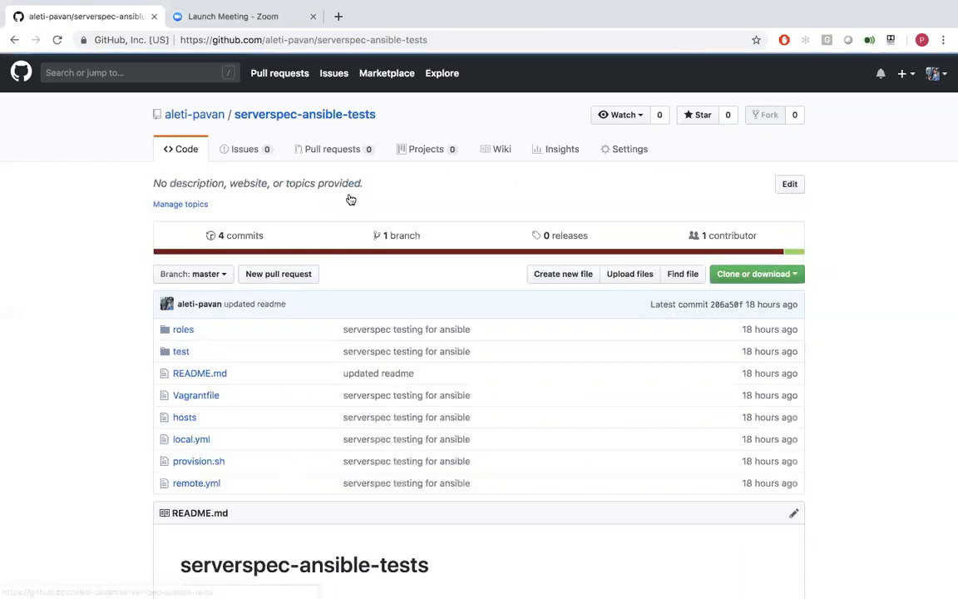
Browse the test folder, view spec_helper.rb, then view java_spec.rb with its /usr/bin/java and package checks
click(180, 351)
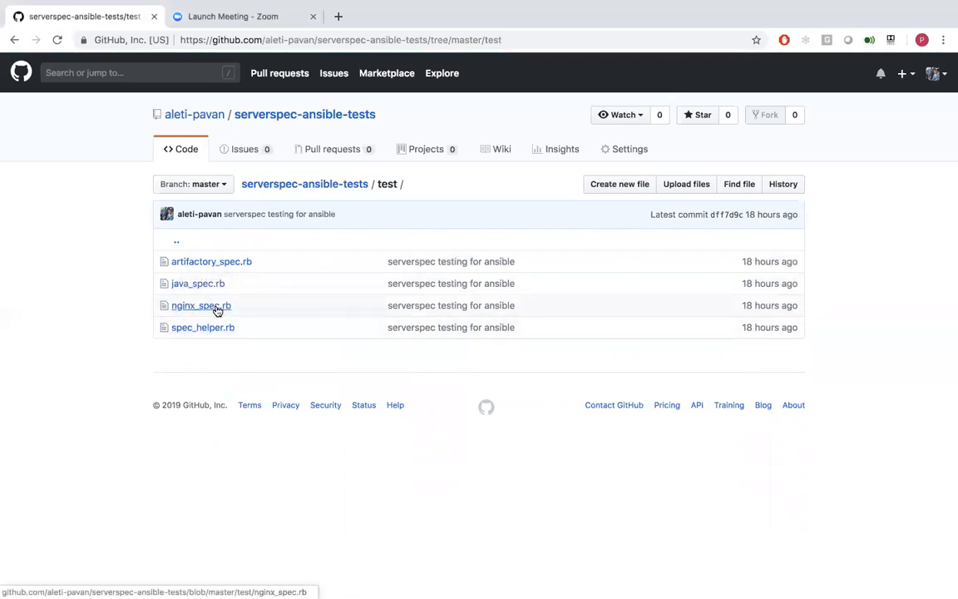
mouse_move(203, 326)
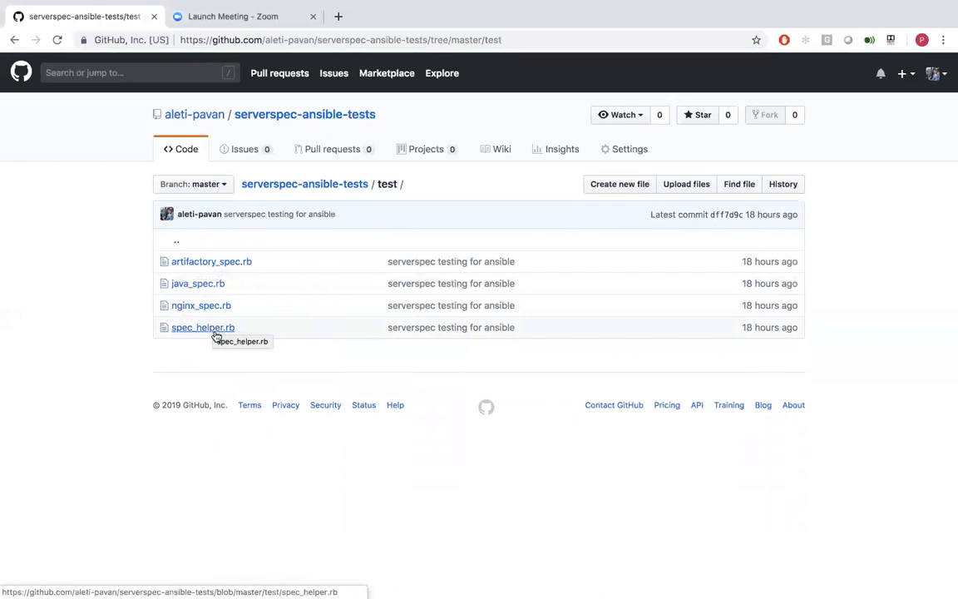
click(203, 326)
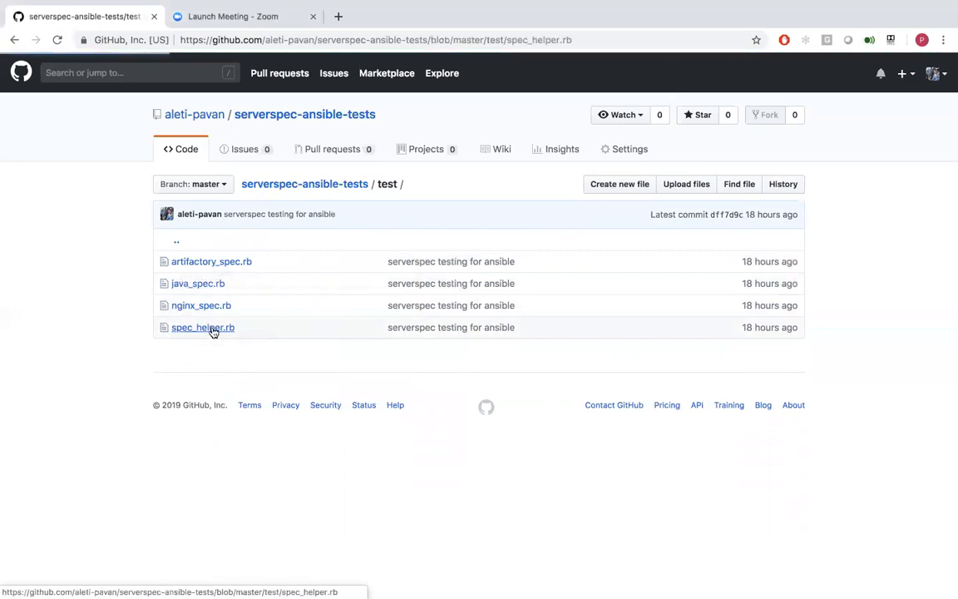
click(203, 326)
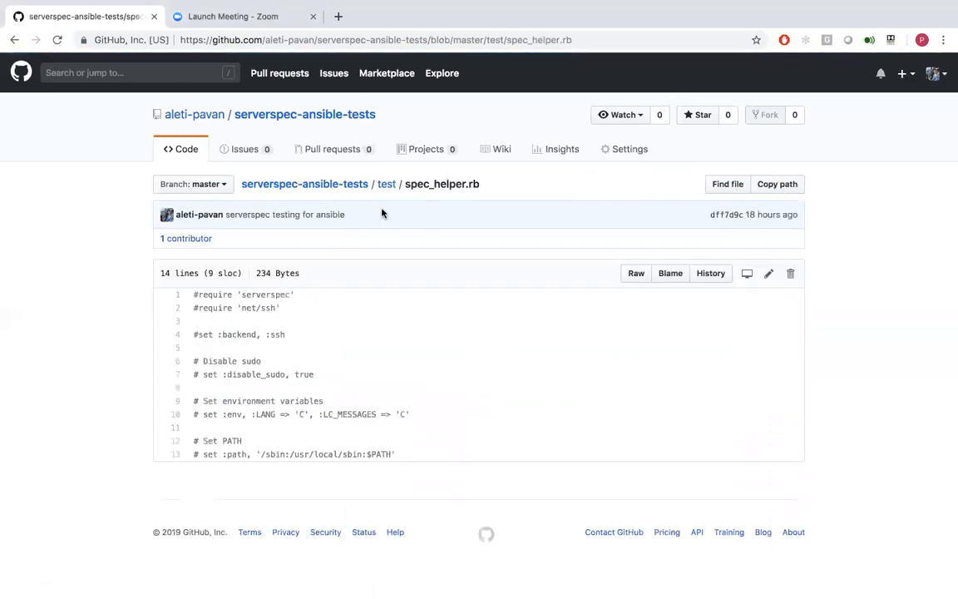
click(386, 183)
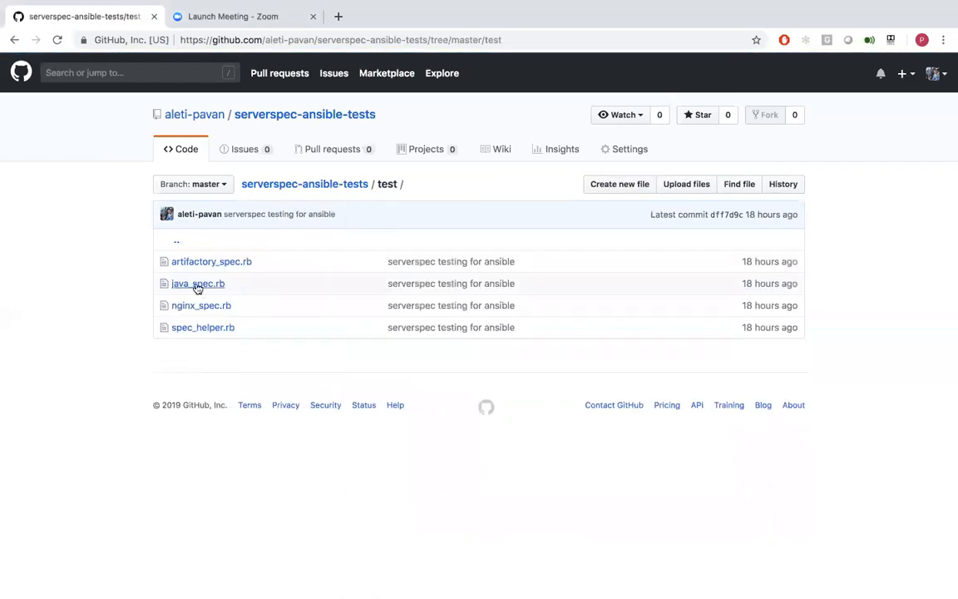
click(198, 282)
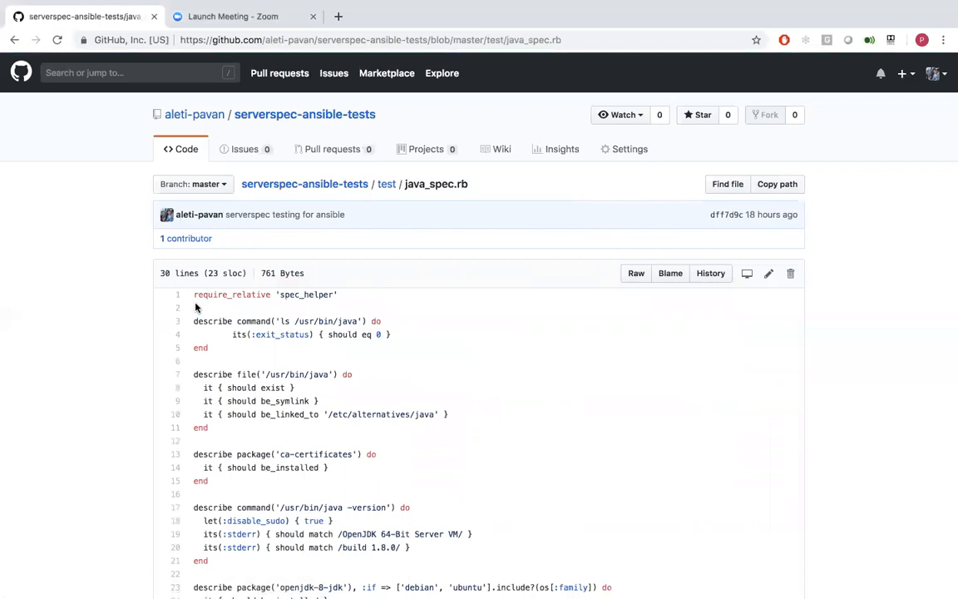
scroll(down, 3)
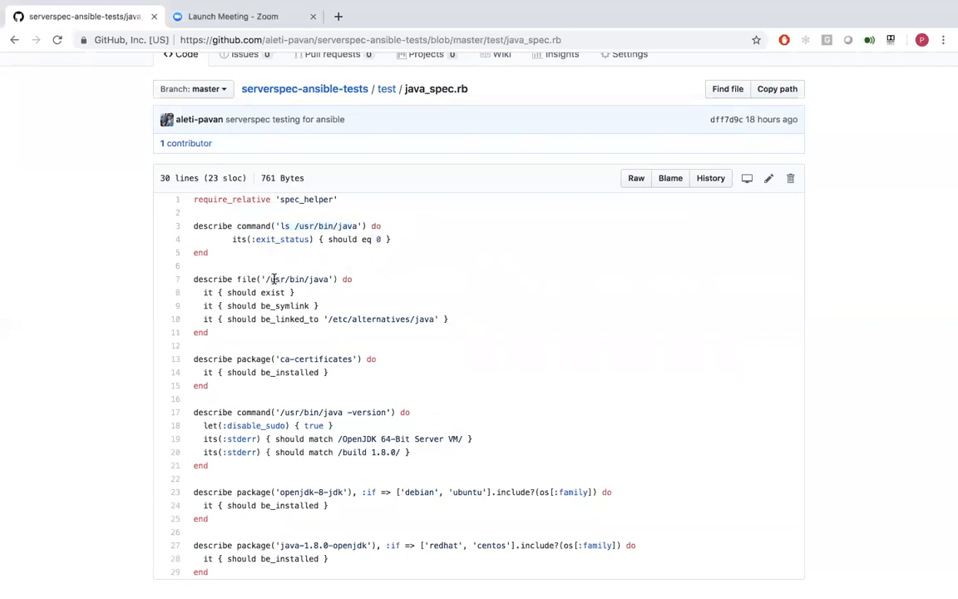
double_click(299, 279)
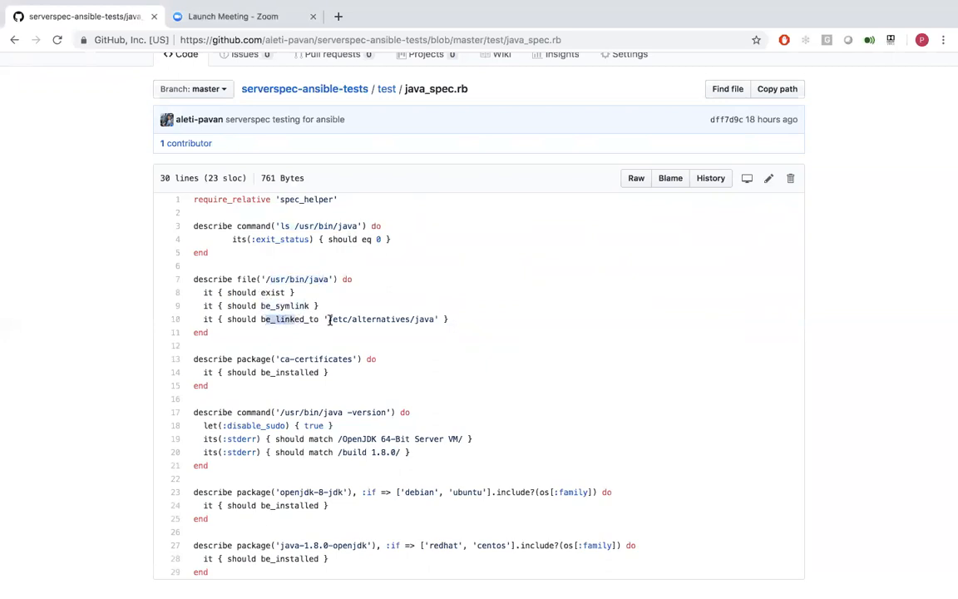
double_click(374, 320)
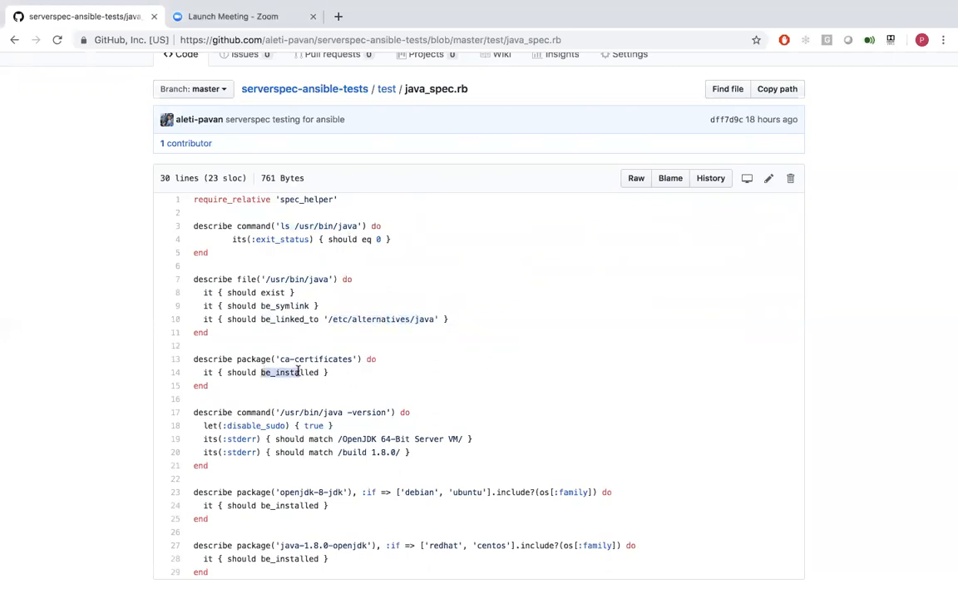
mouse_move(356, 453)
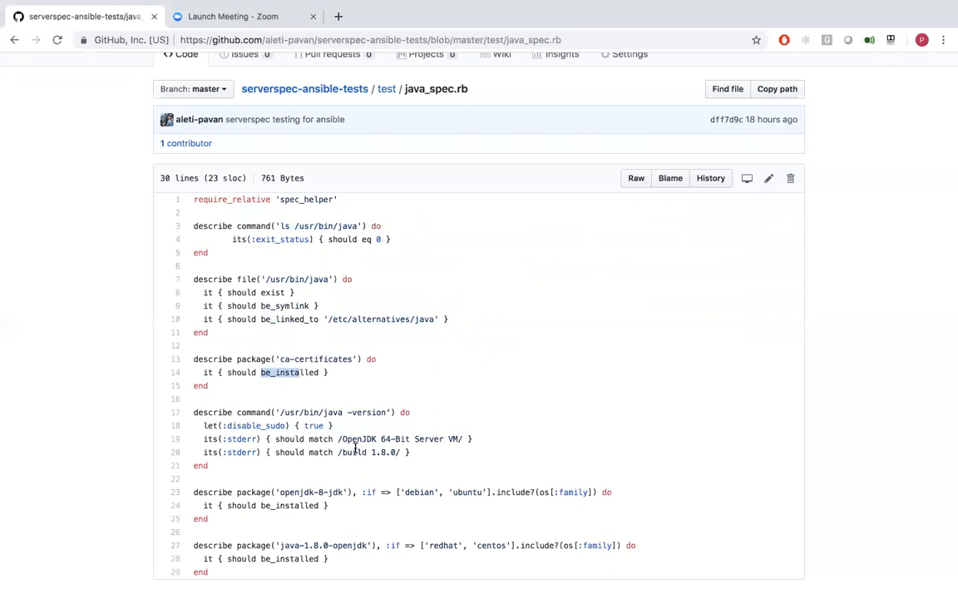
mouse_move(336, 40)
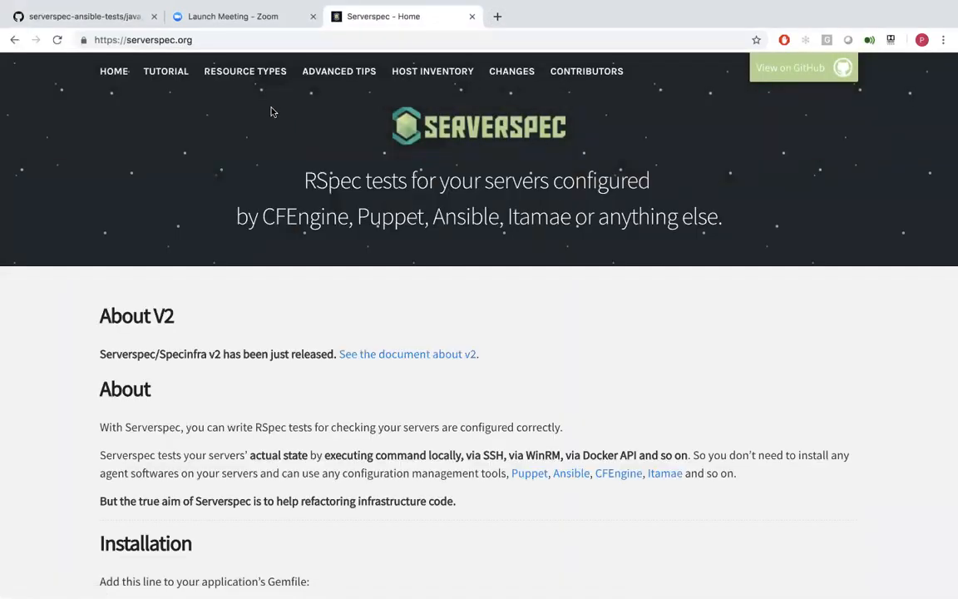
Browse Serverspec resource types, highlighting stdout in the command example and the cron resource, then return to GitHub
click(244, 70)
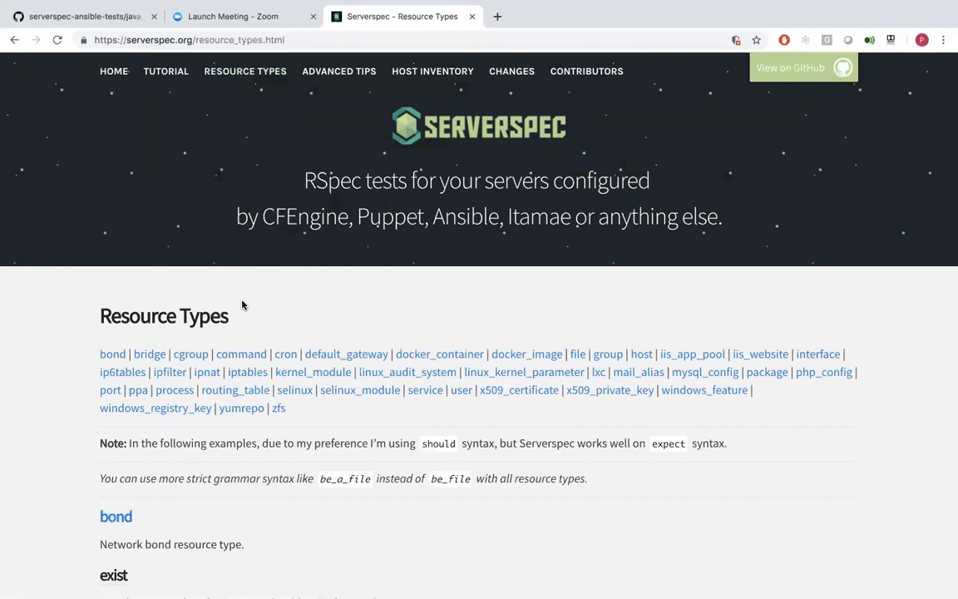
scroll(down, 3)
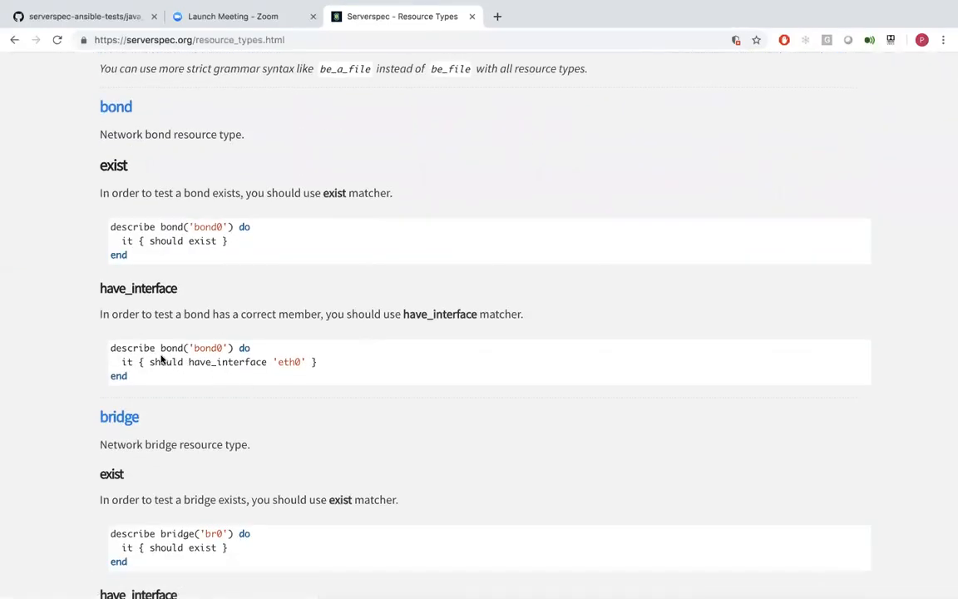
scroll(down, 3)
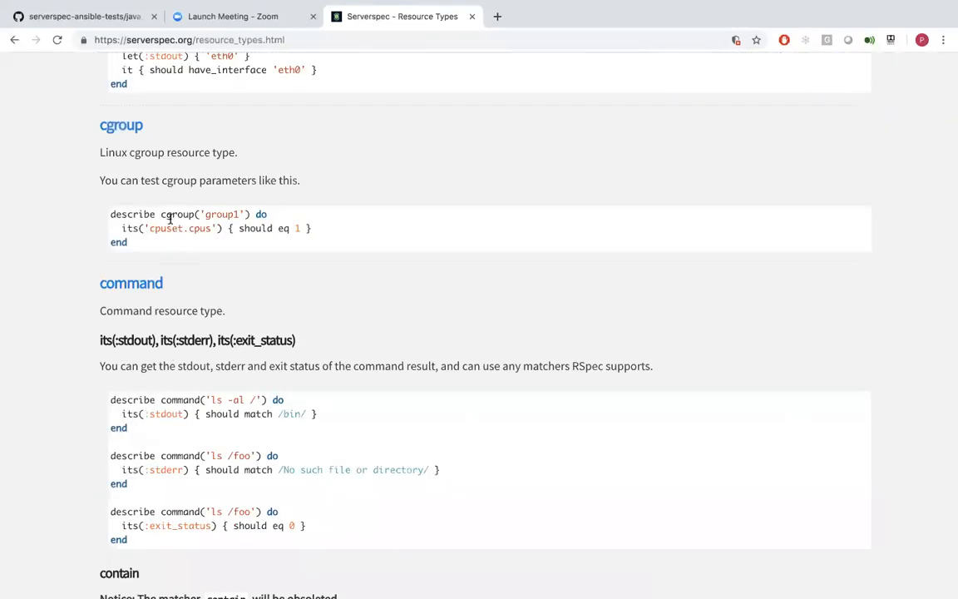
scroll(down, 3)
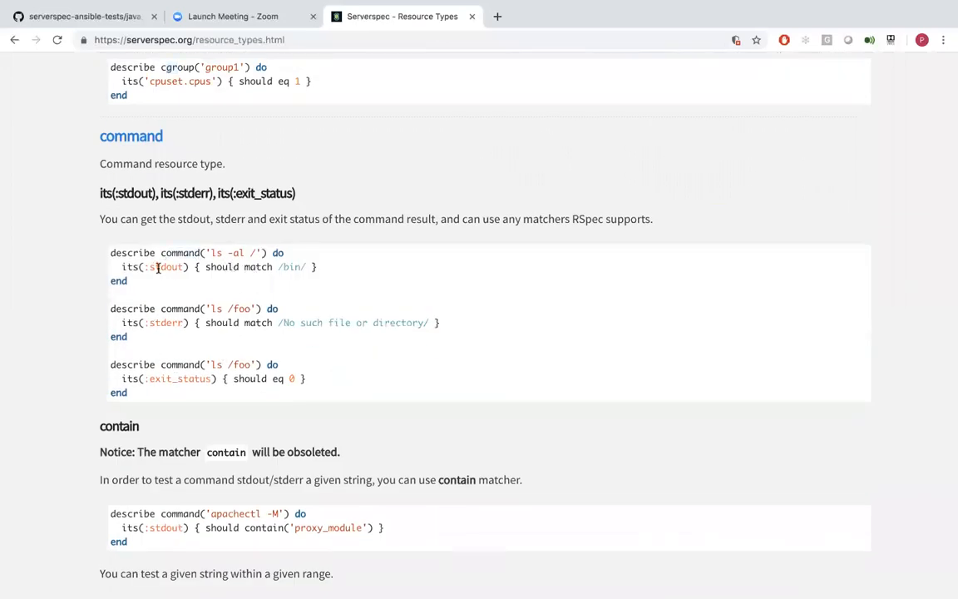
mouse_move(243, 279)
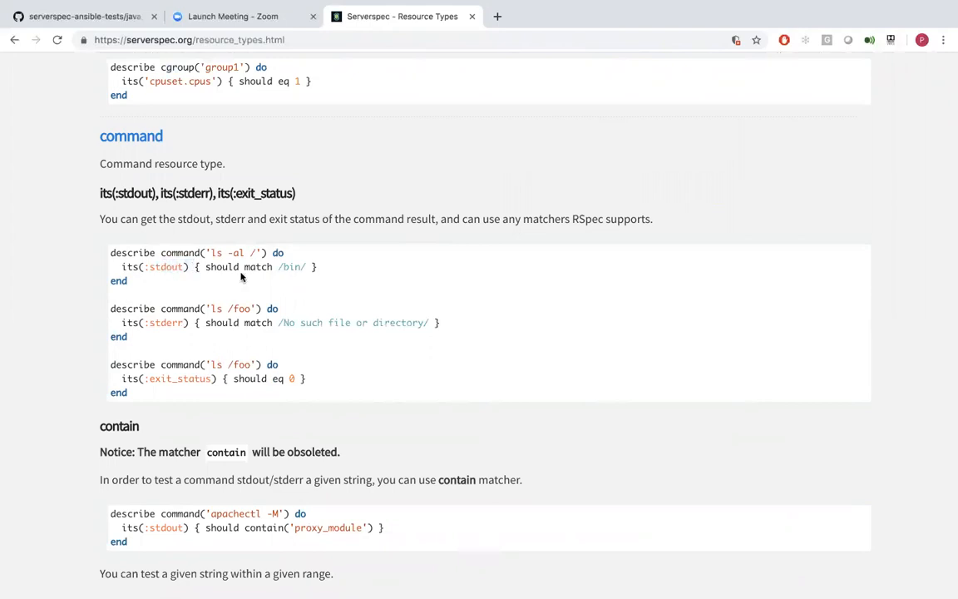
double_click(290, 267)
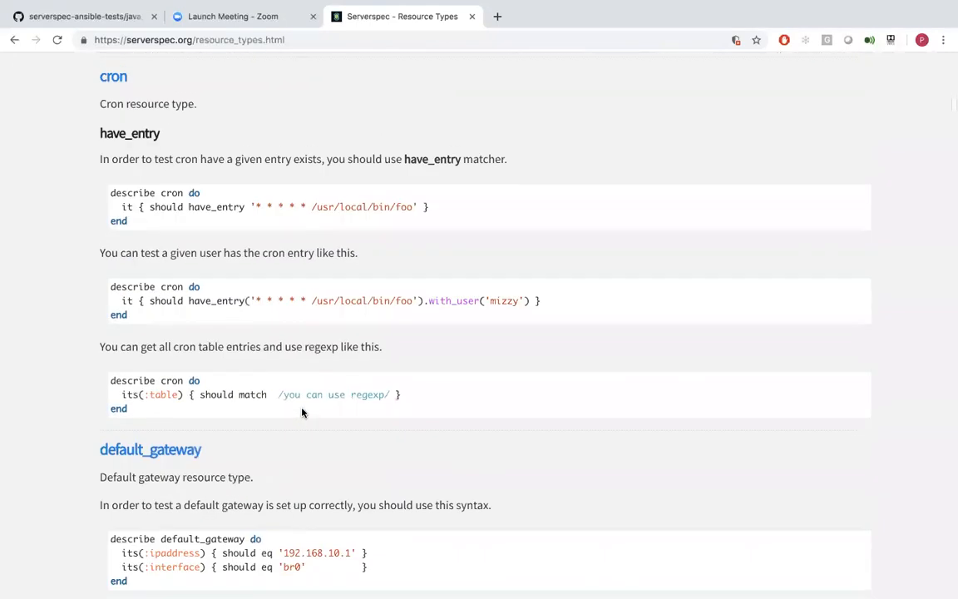
scroll(up, 3)
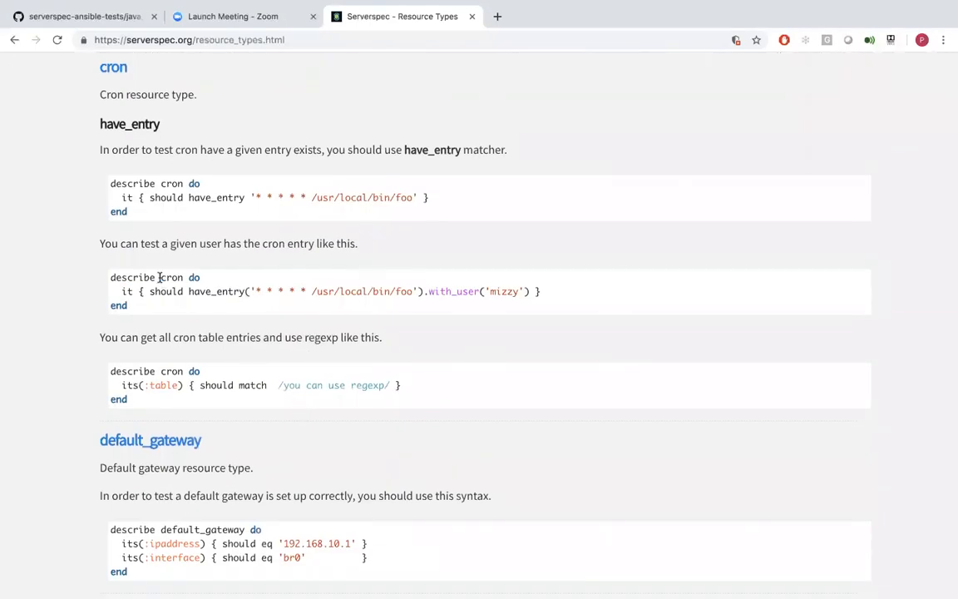
double_click(171, 276)
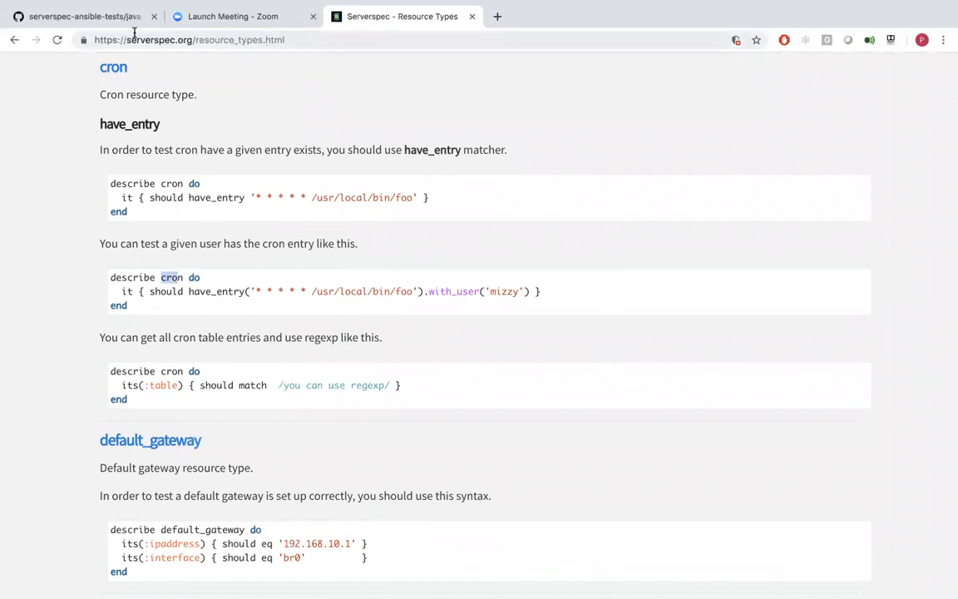
click(80, 17)
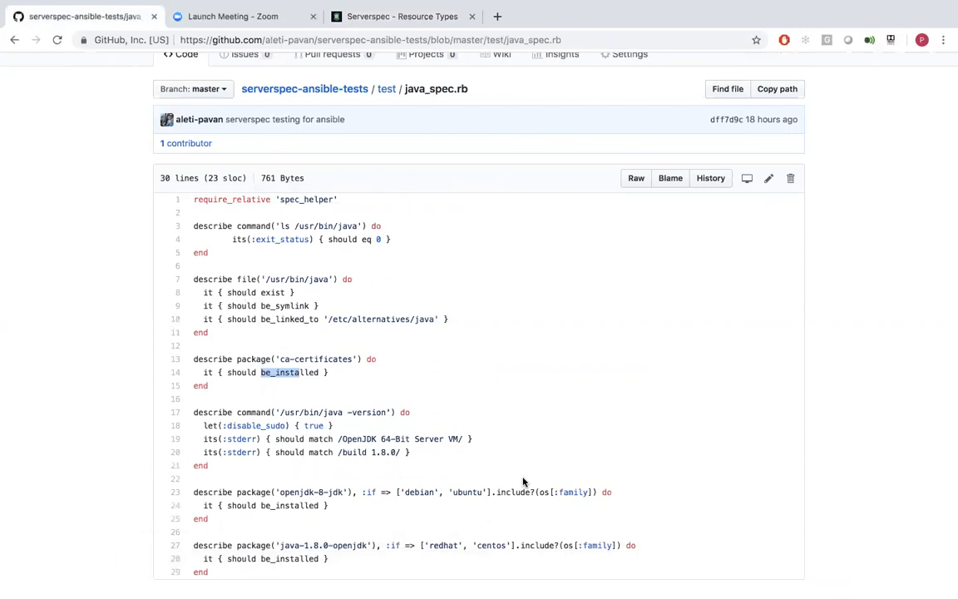
Bring up the launcher to switch back to the GitHub tab showing java_spec.rb
key(cmd+space)
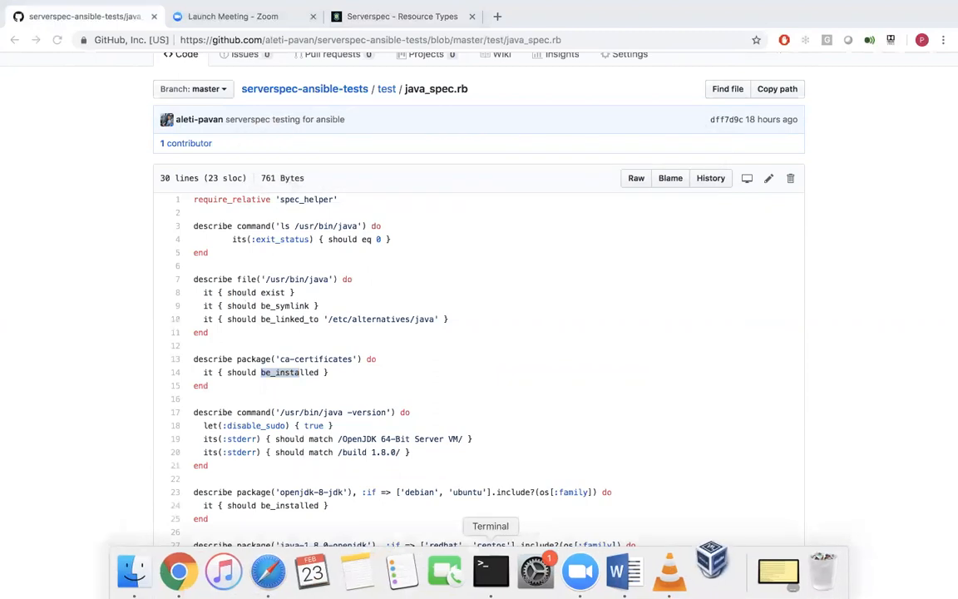
Power off the running serverspec-ansible-tests VM in VirtualBox Manager and remove it
click(712, 572)
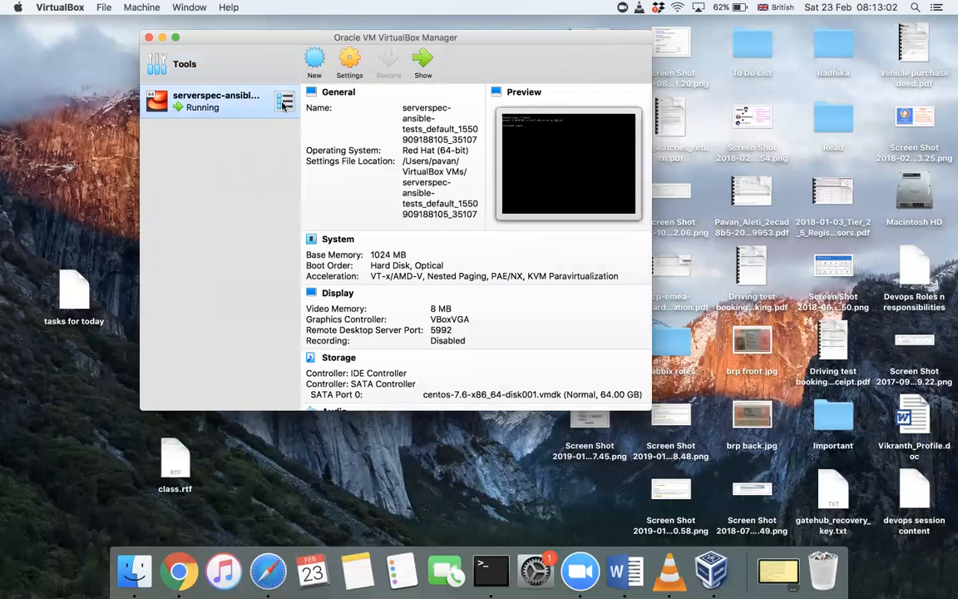
mouse_move(216, 100)
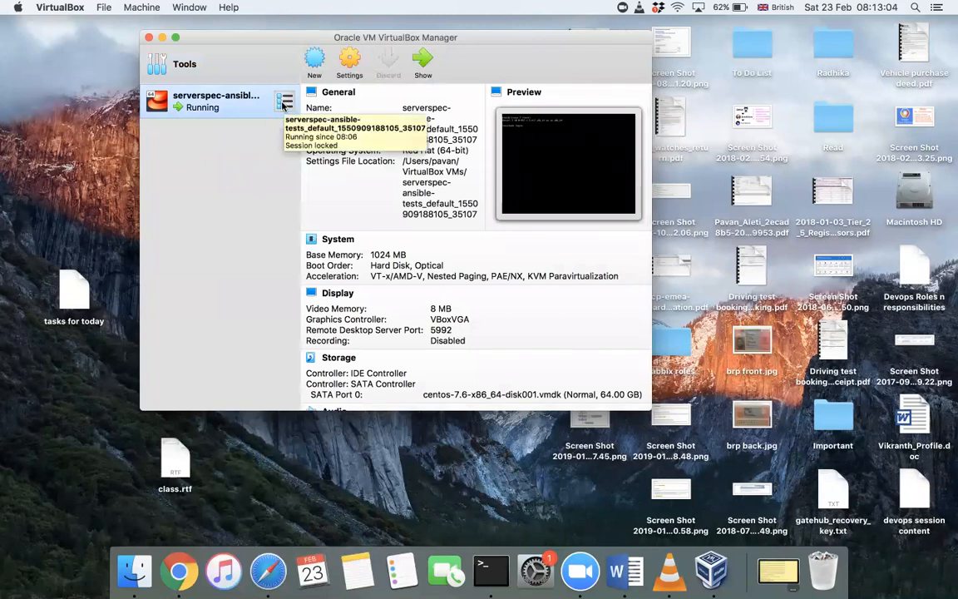
click(286, 102)
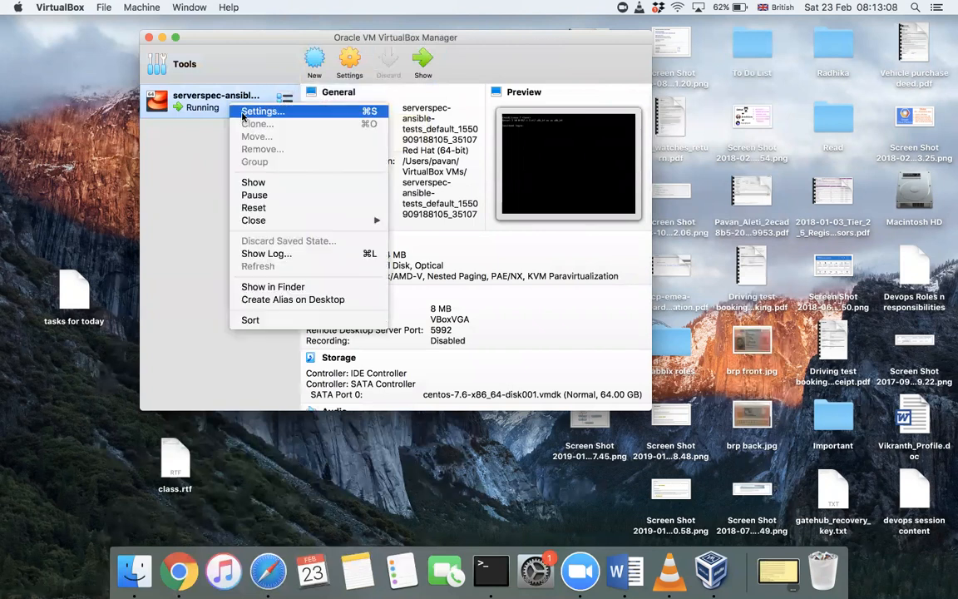
mouse_move(253, 220)
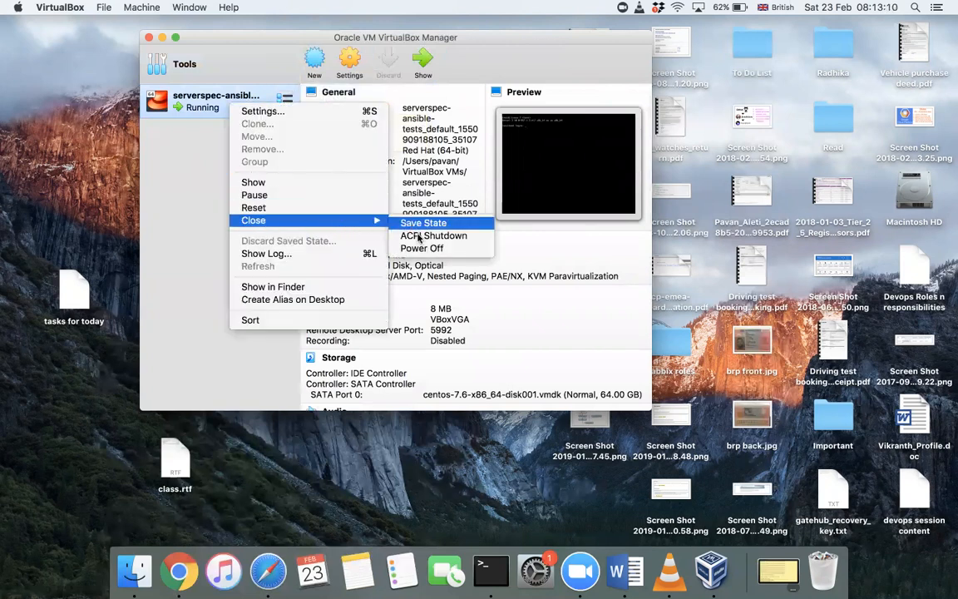
click(422, 248)
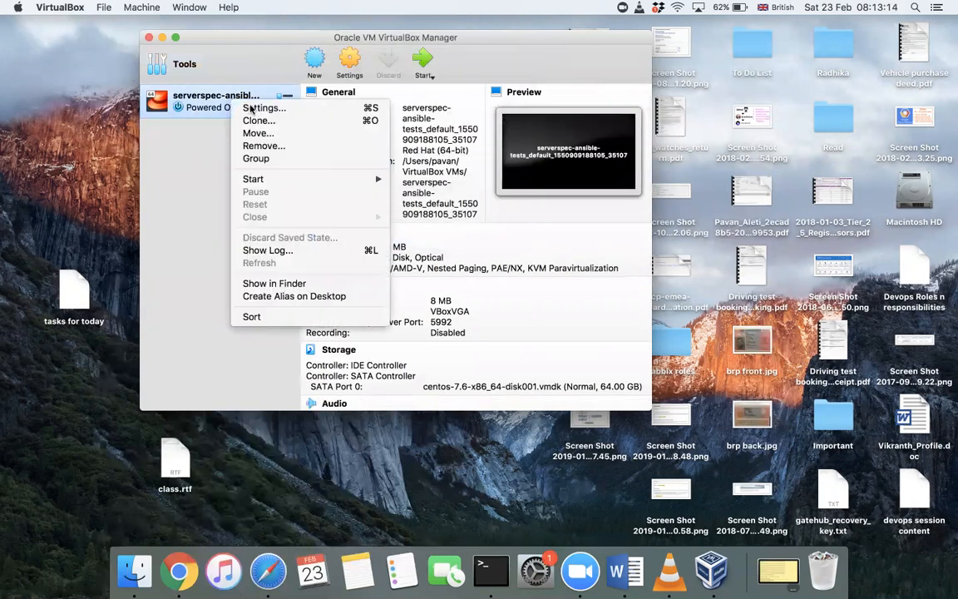
click(262, 147)
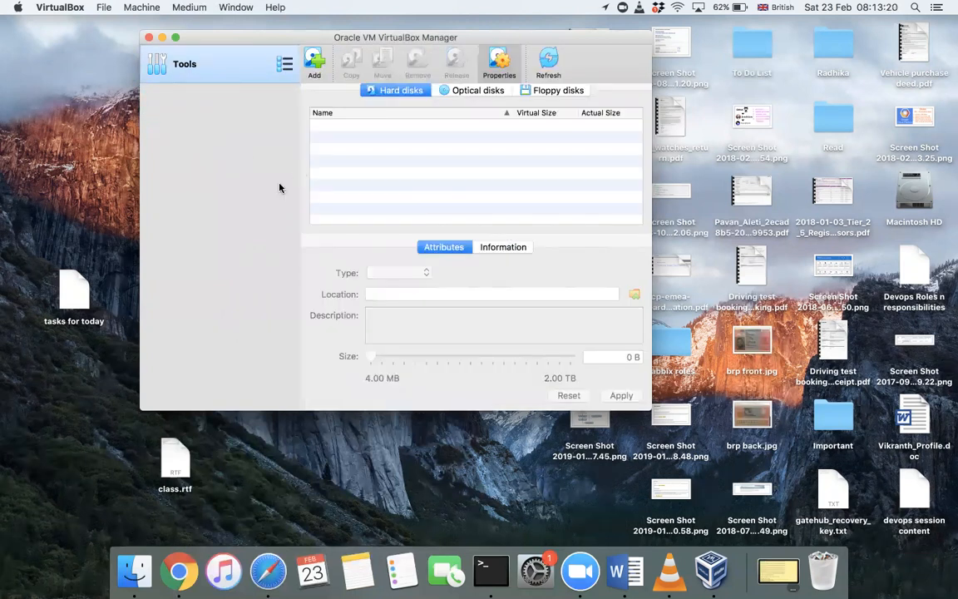
mouse_move(245, 178)
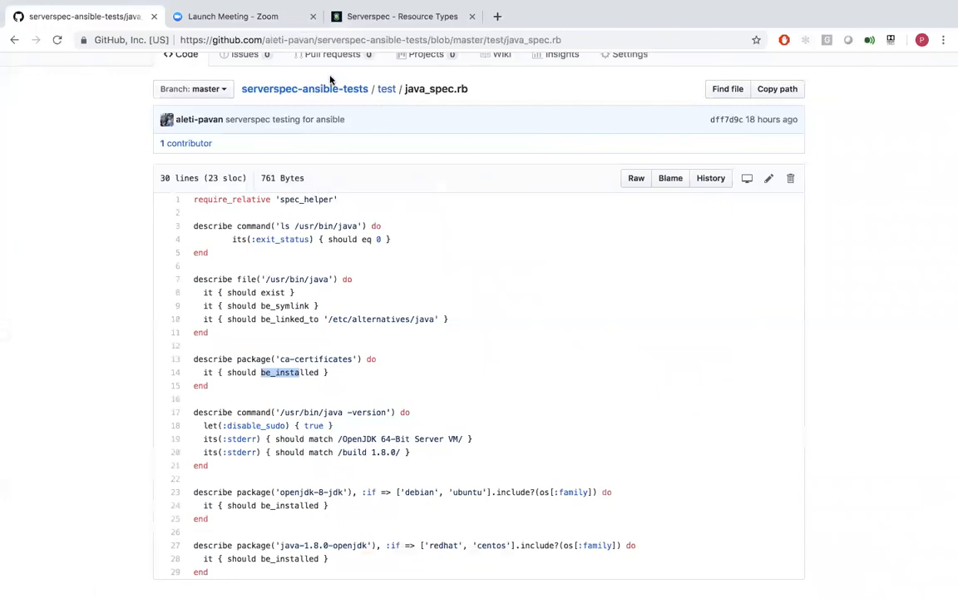
Go to the repository main page and scroll to the README's git clone prerequisite step
click(305, 88)
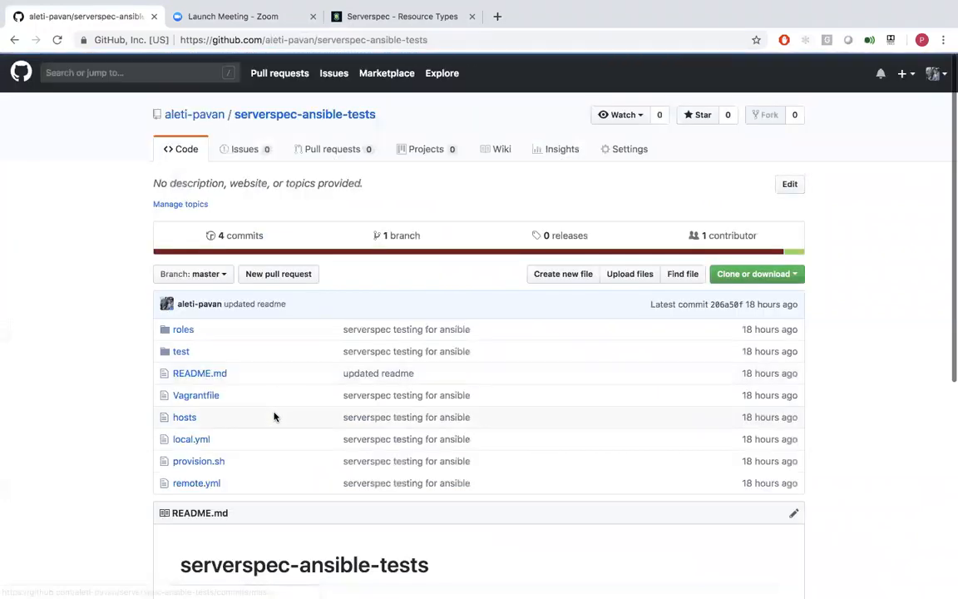
scroll(down, 3)
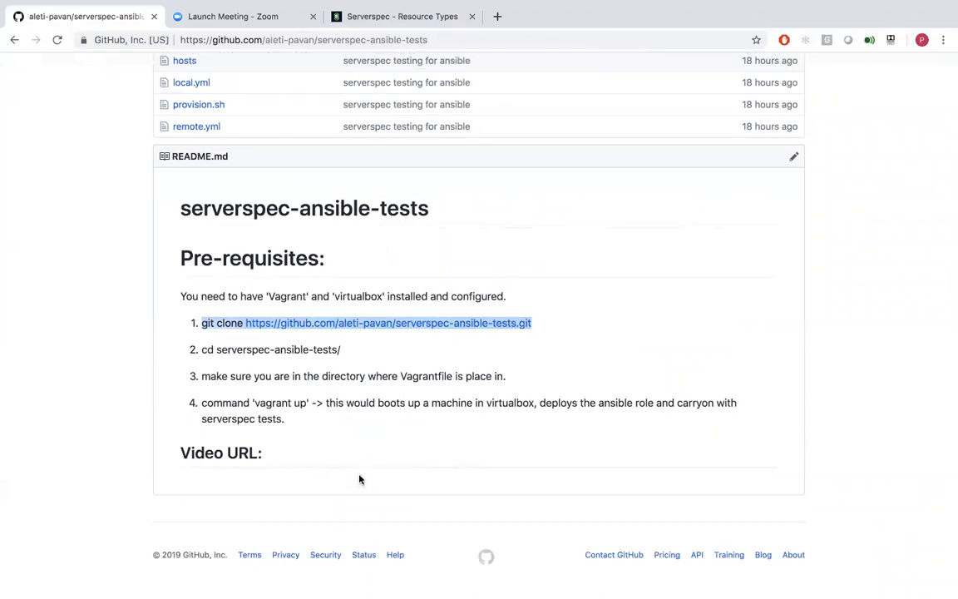
mouse_move(249, 479)
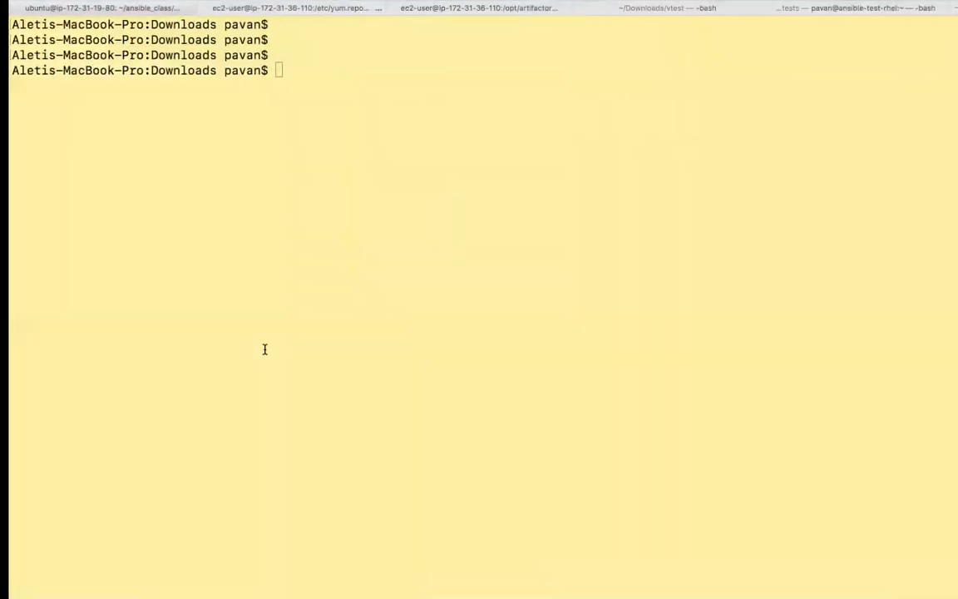
text(git clone https://github.com/aleti-pavan/serverspec-ansible-tests.git)
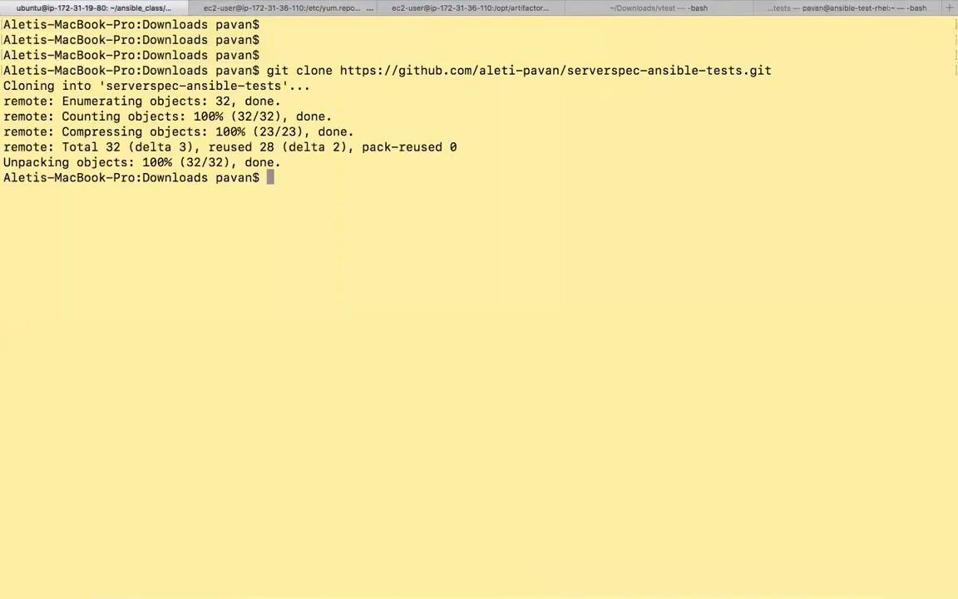
text(cd)
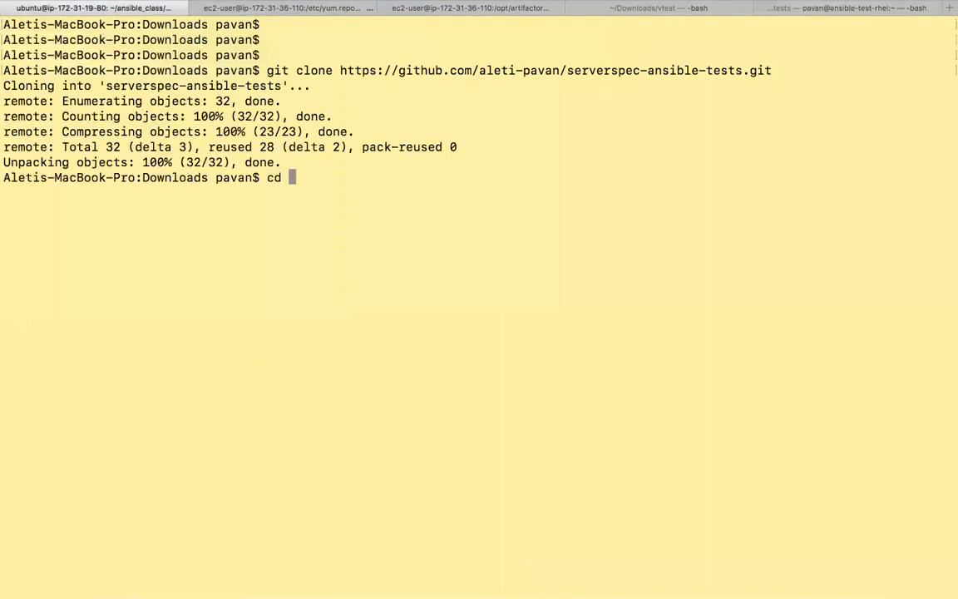
text(server)
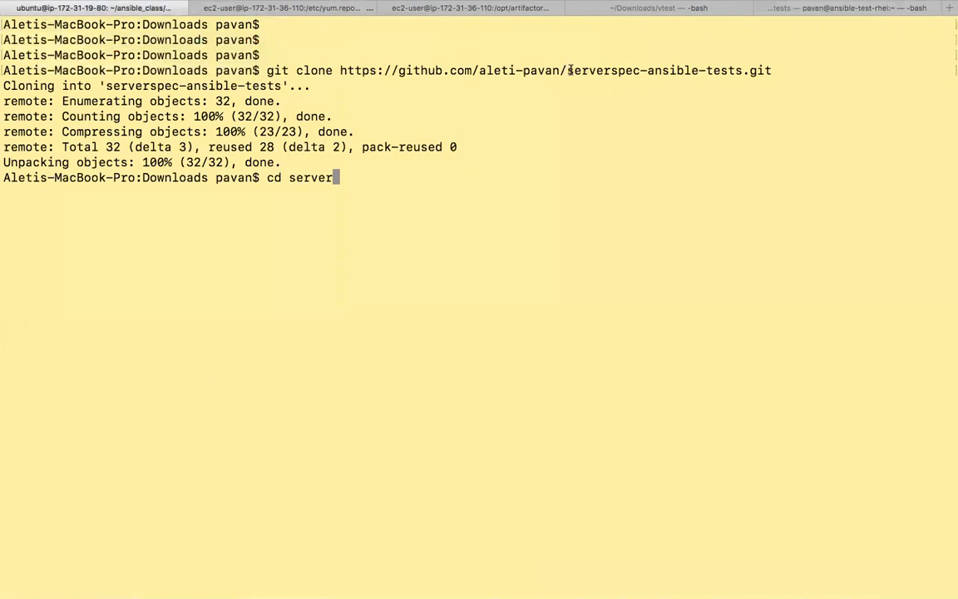
double_click(652, 69)
text(ls)
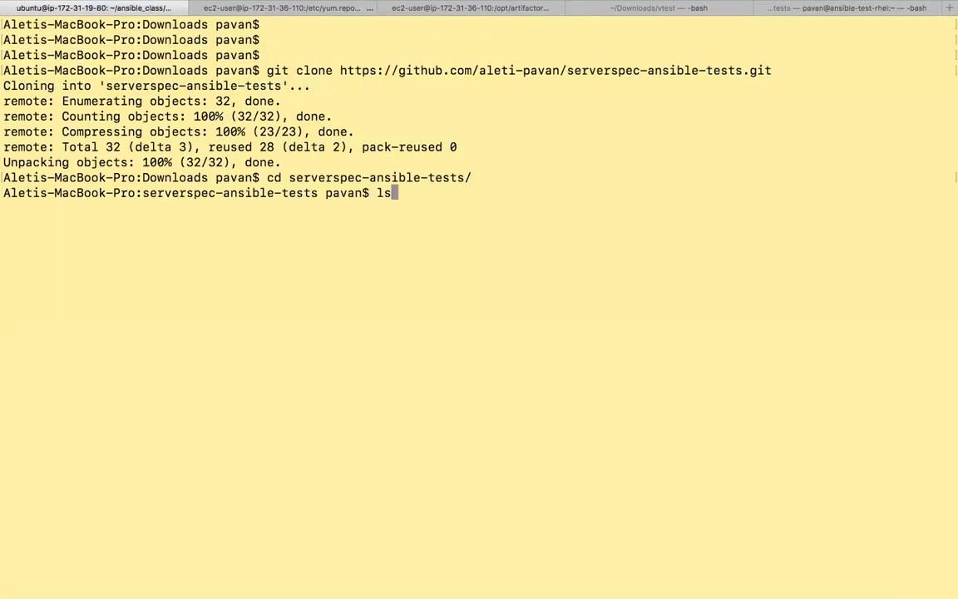
List the files with ls -la, highlight the Vagrantfile, and enter vagrant up
text(-la)
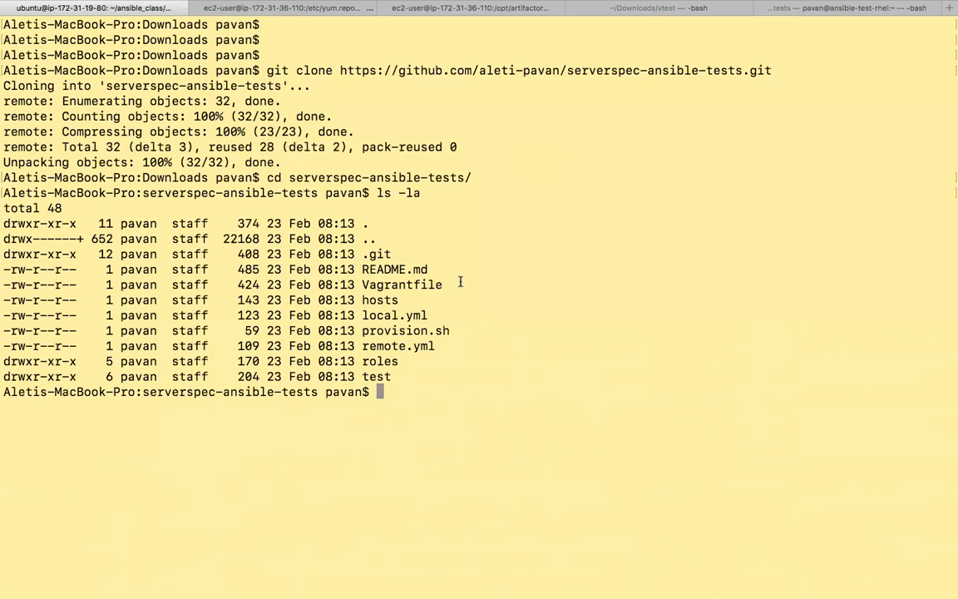
double_click(403, 284)
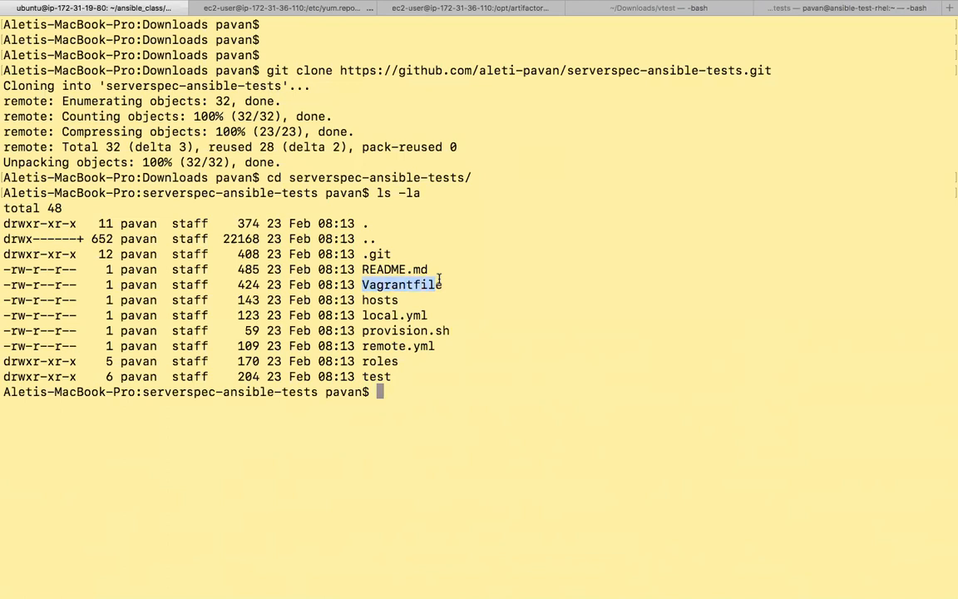
text(vag)
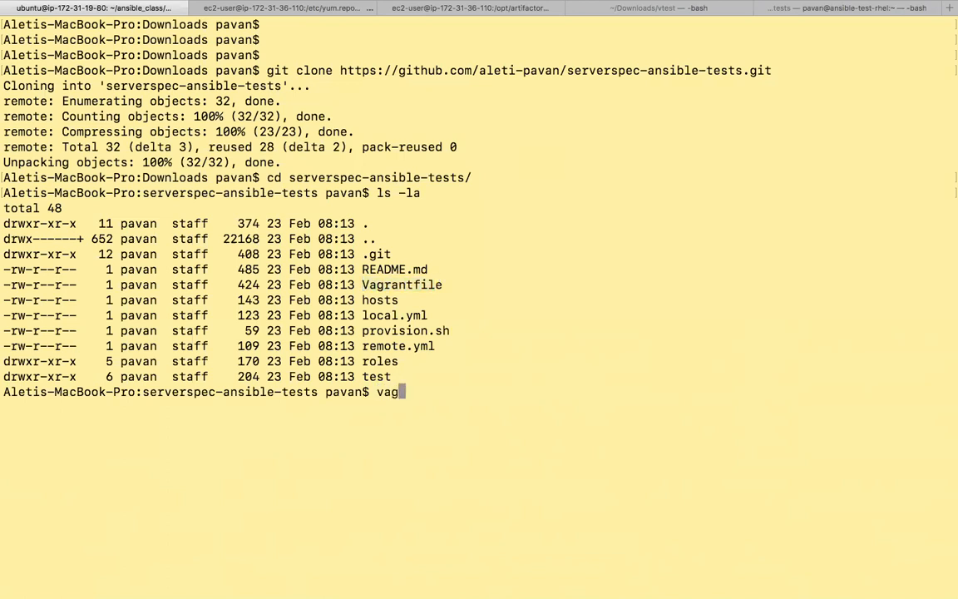
text(rant up)
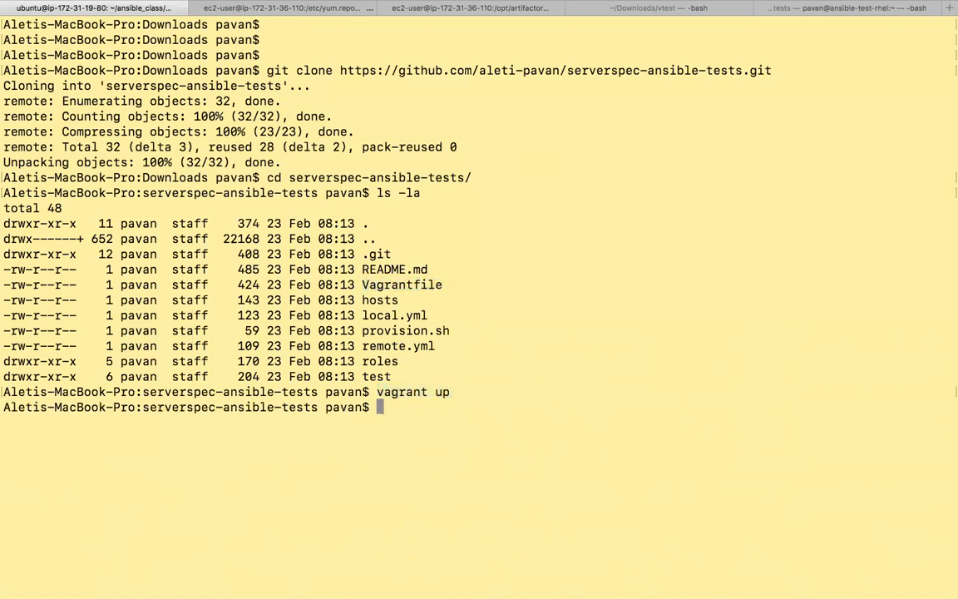
text(cat)
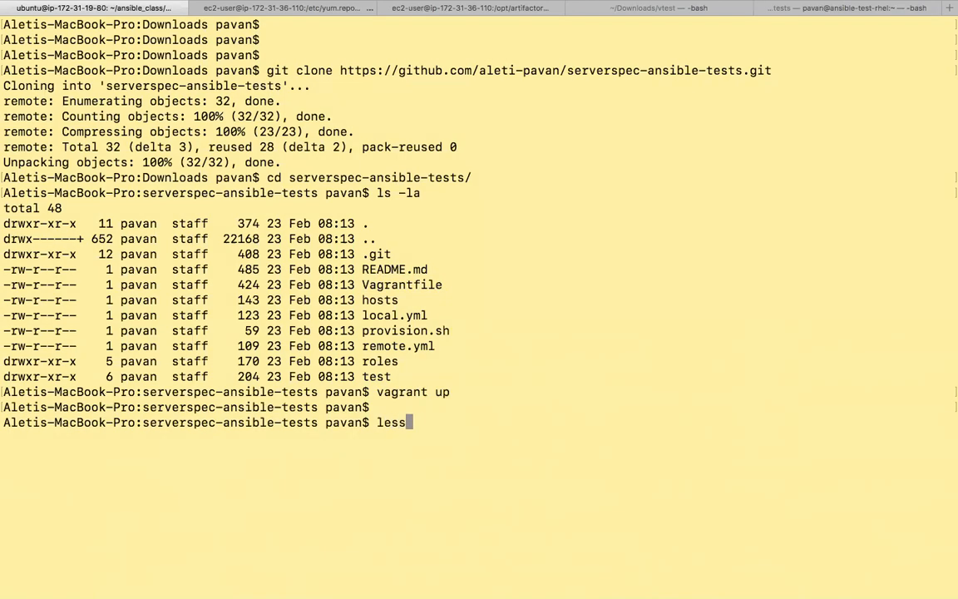
View the Vagrantfile, highlighting the centos-7.6 box name and the commented-out rhel7 box line
text(Va)
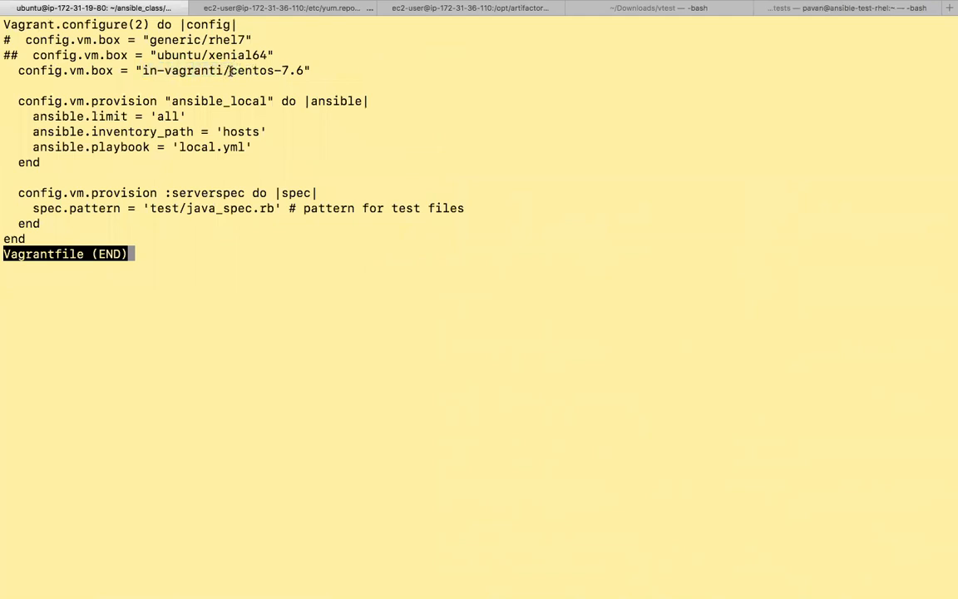
double_click(266, 70)
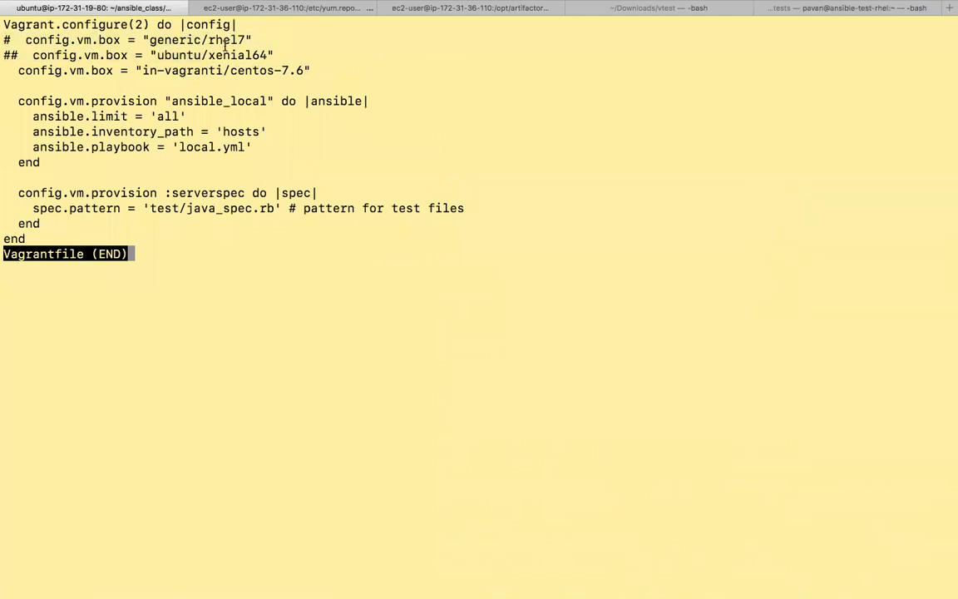
double_click(237, 55)
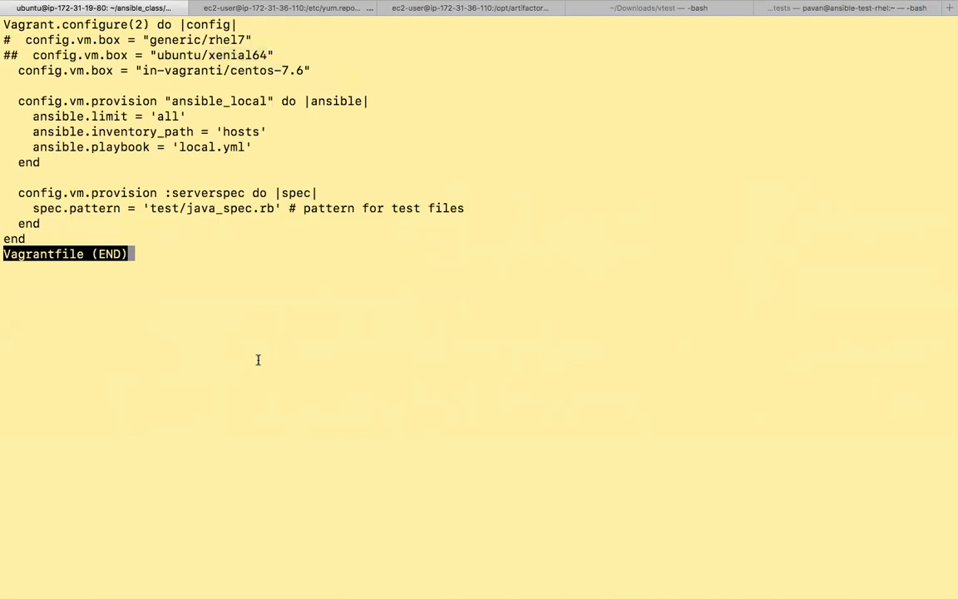
mouse_move(195, 166)
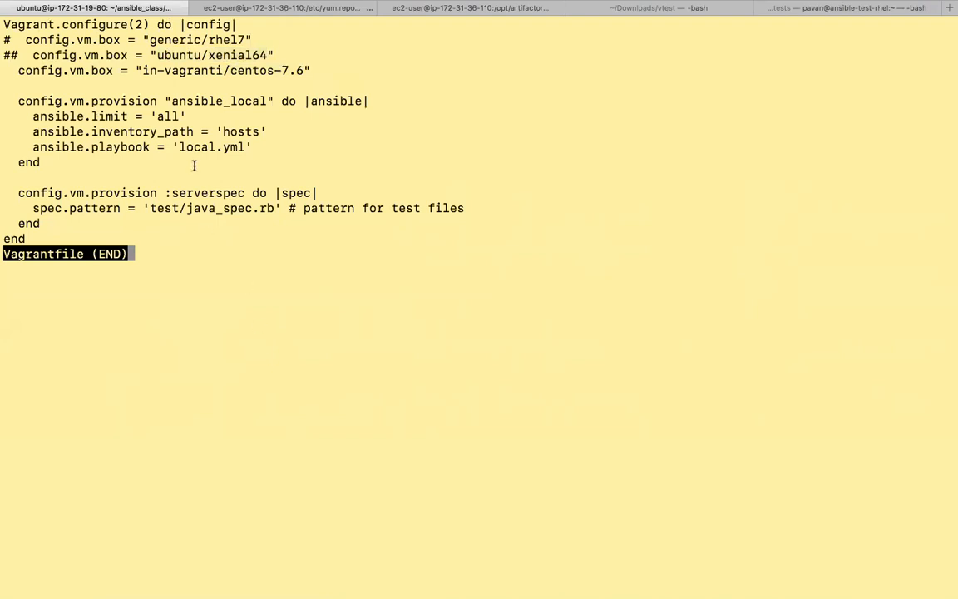
mouse_move(23, 106)
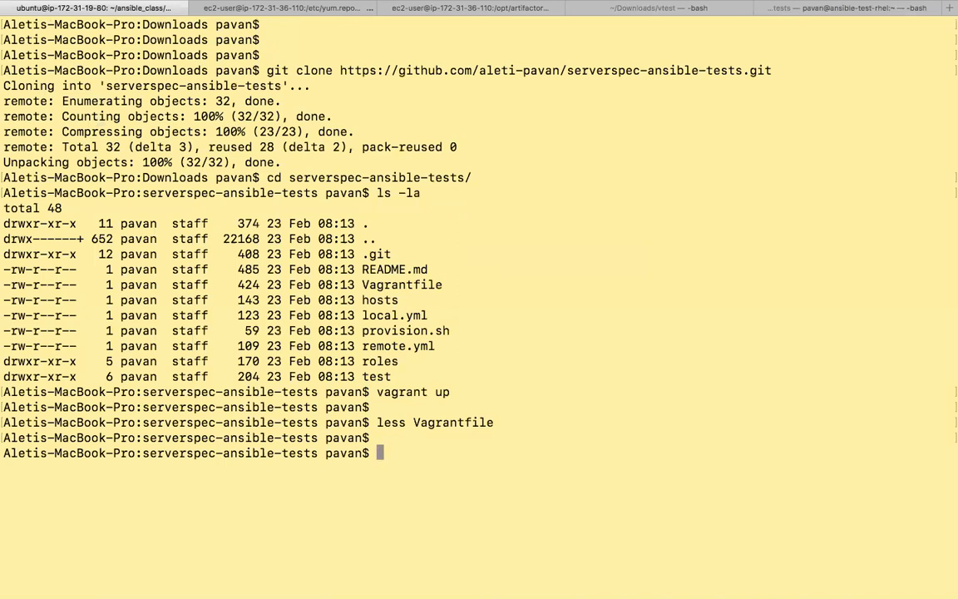
Show local.yml with cat, list roles/ showing java and nginx, and highlight the java role
text(cat local.yml)
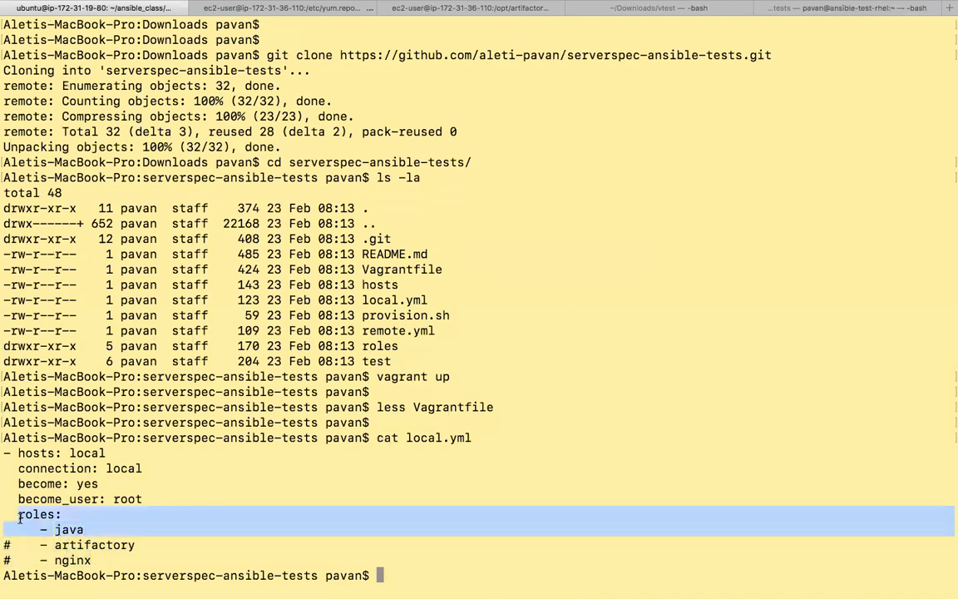
text(ls)
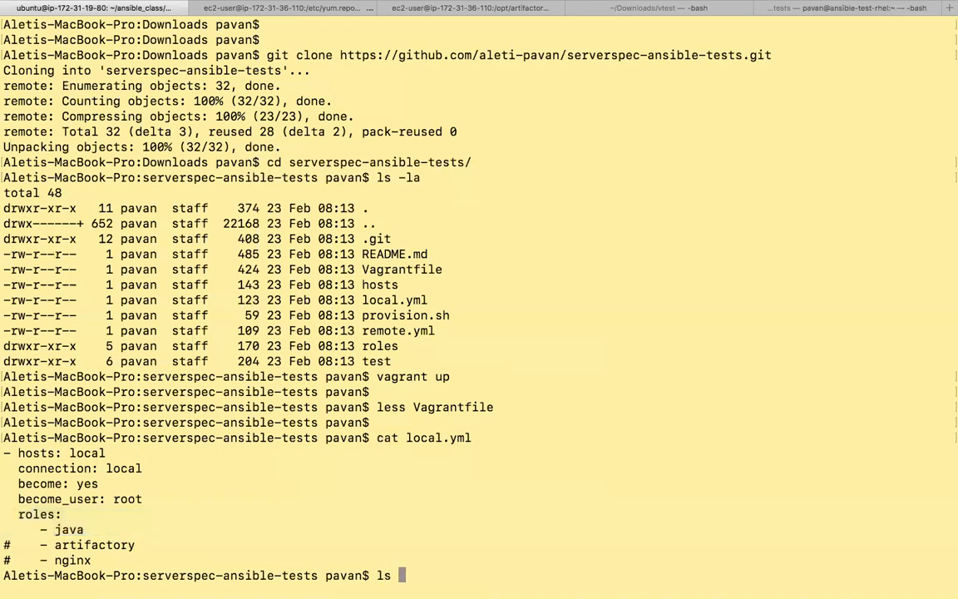
text(roles/)
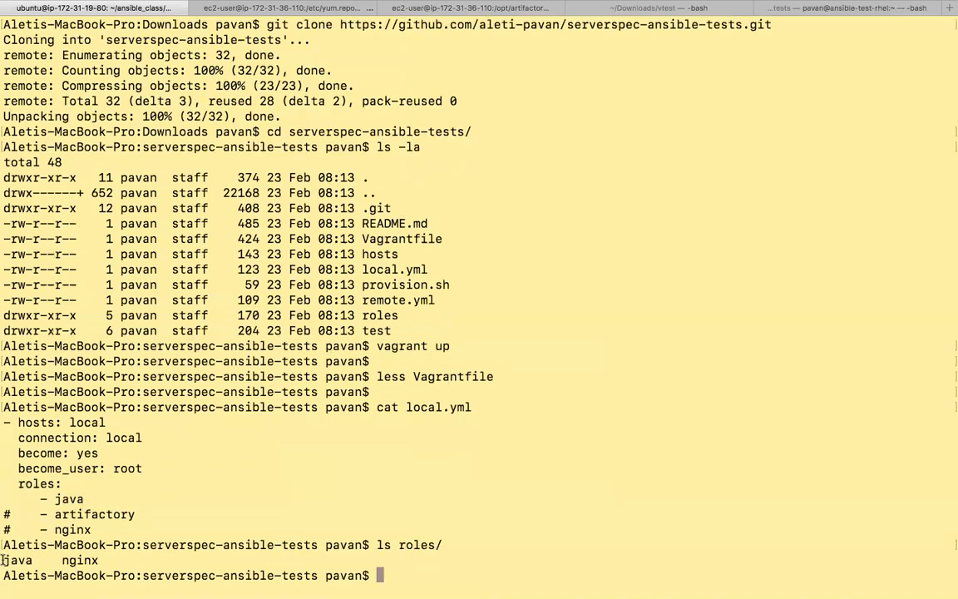
double_click(16, 559)
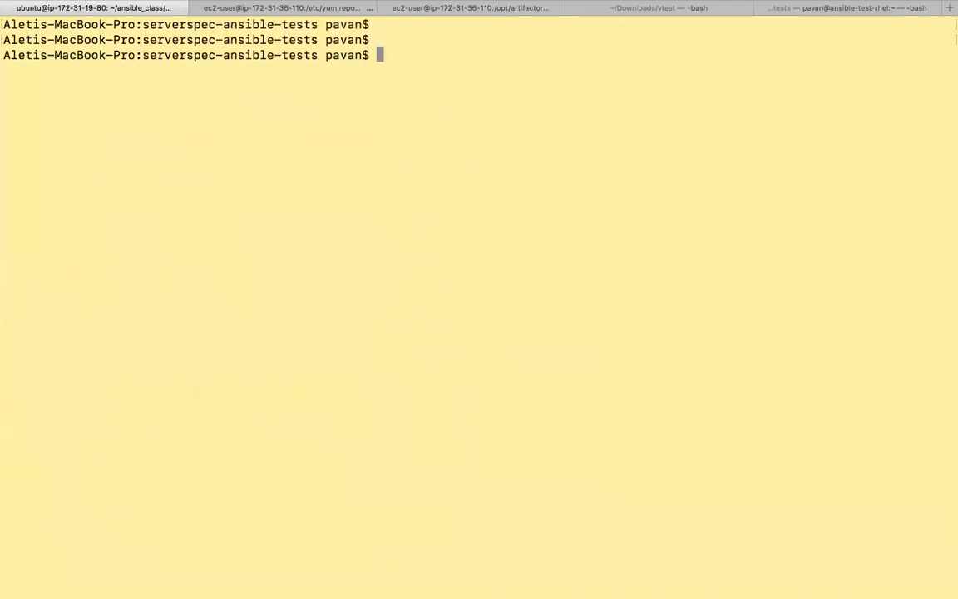
Run pwd and ls to confirm the project folder and Vagrantfile, then mistype 'vagrat up'
text(pwd)
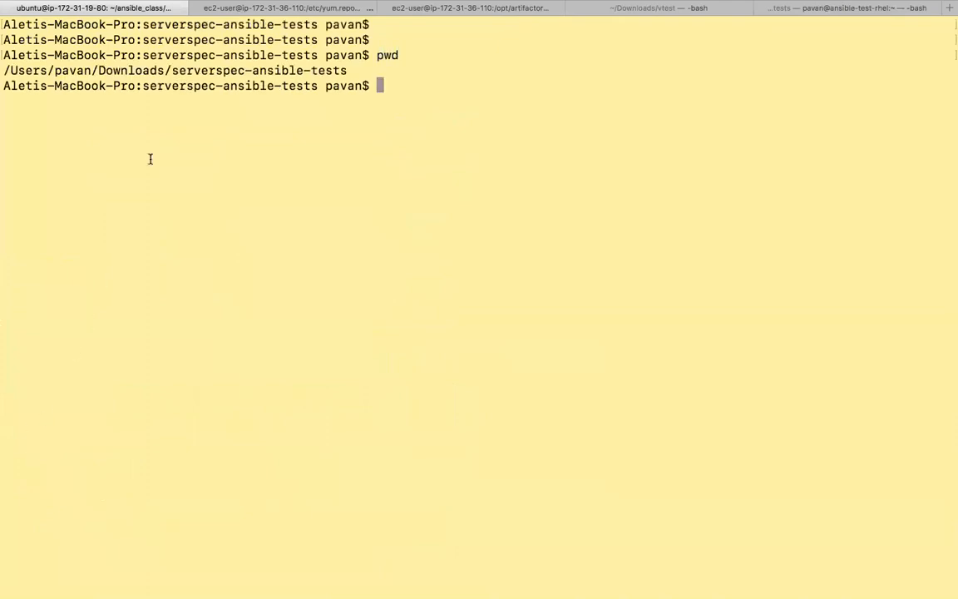
double_click(250, 70)
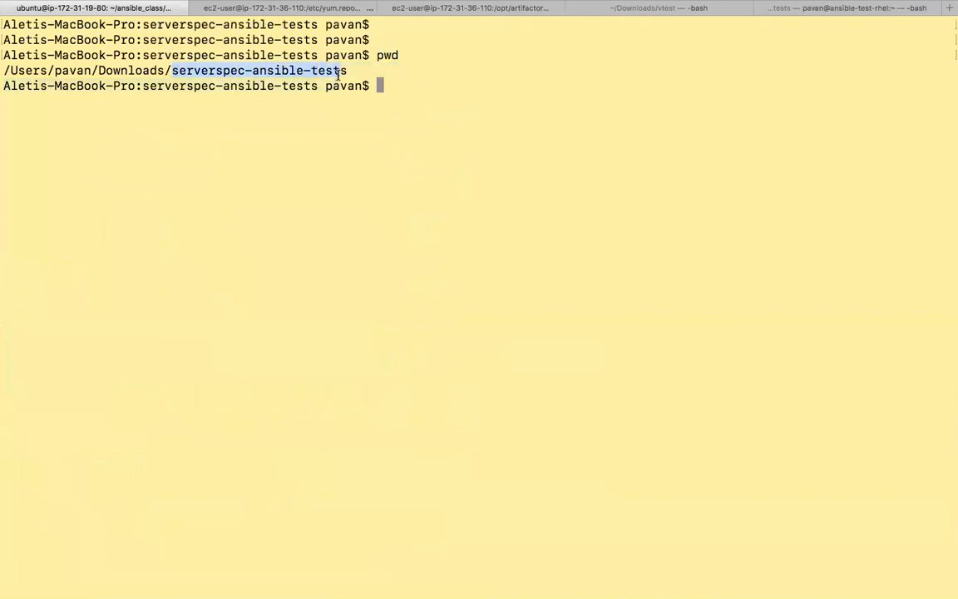
text(ls)
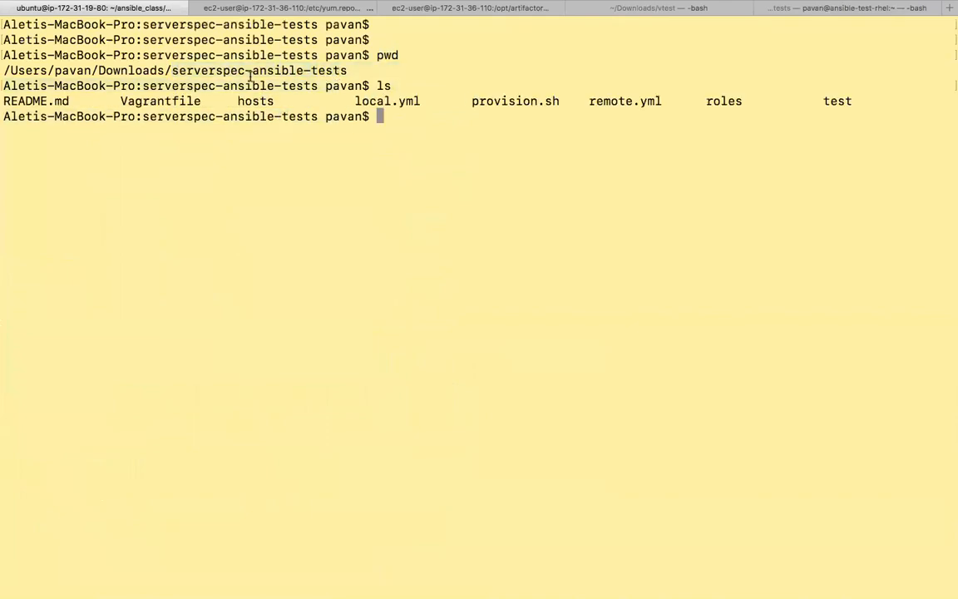
double_click(160, 101)
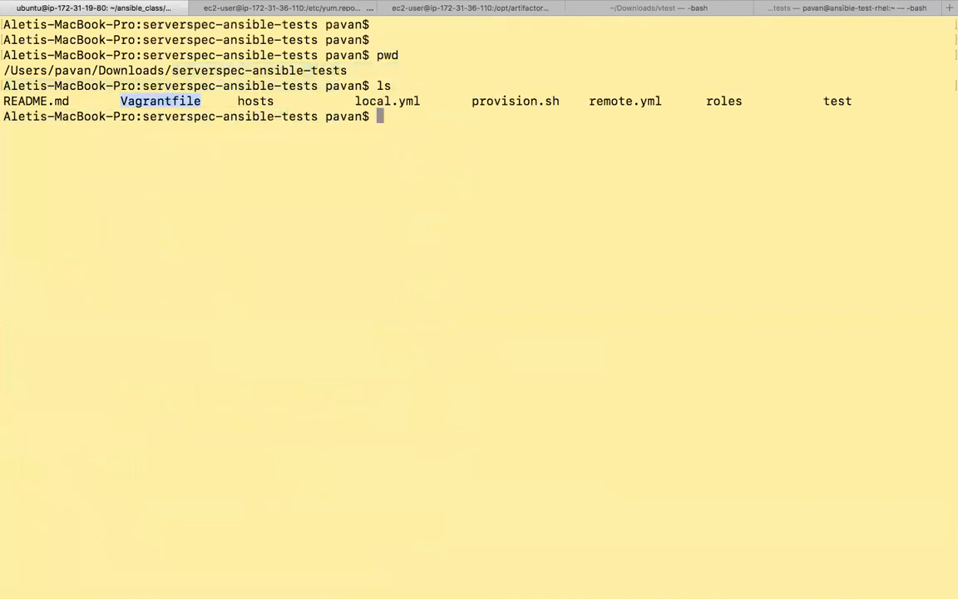
text(vagrat up)
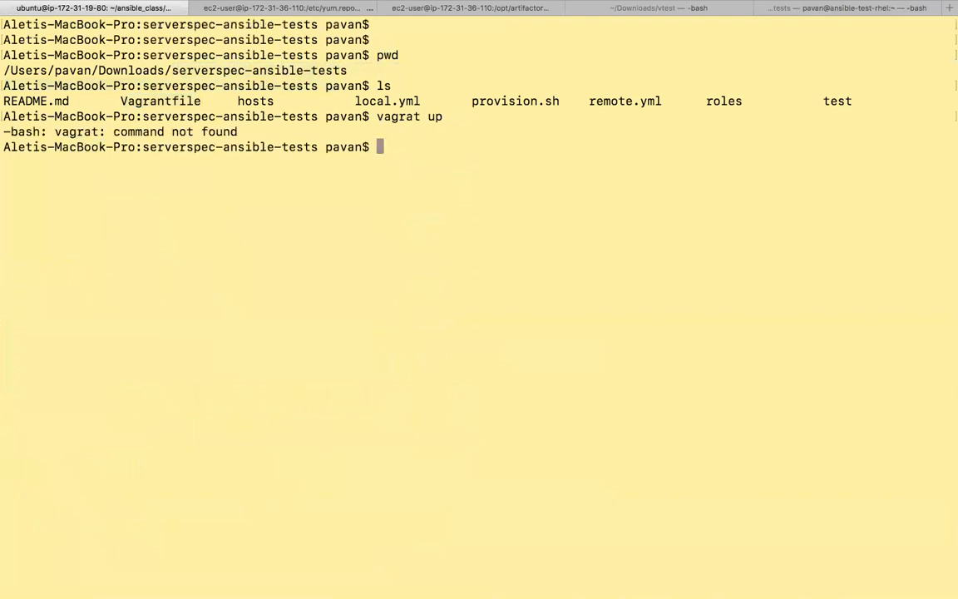
Run vagrant up to import the centos-7.6 box, boot the VM and start the ansible_local provisioner
text(vagrat up)
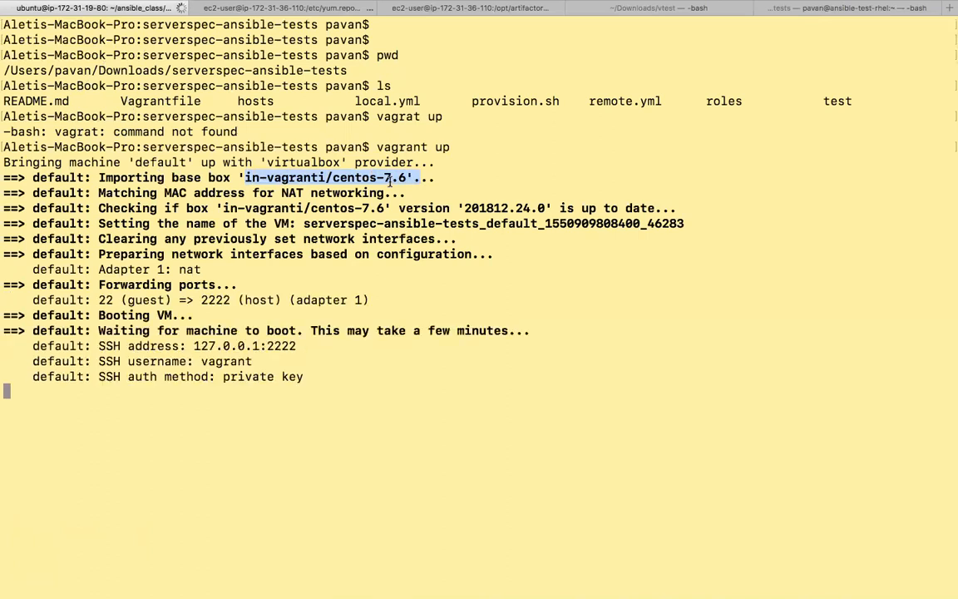
mouse_move(356, 201)
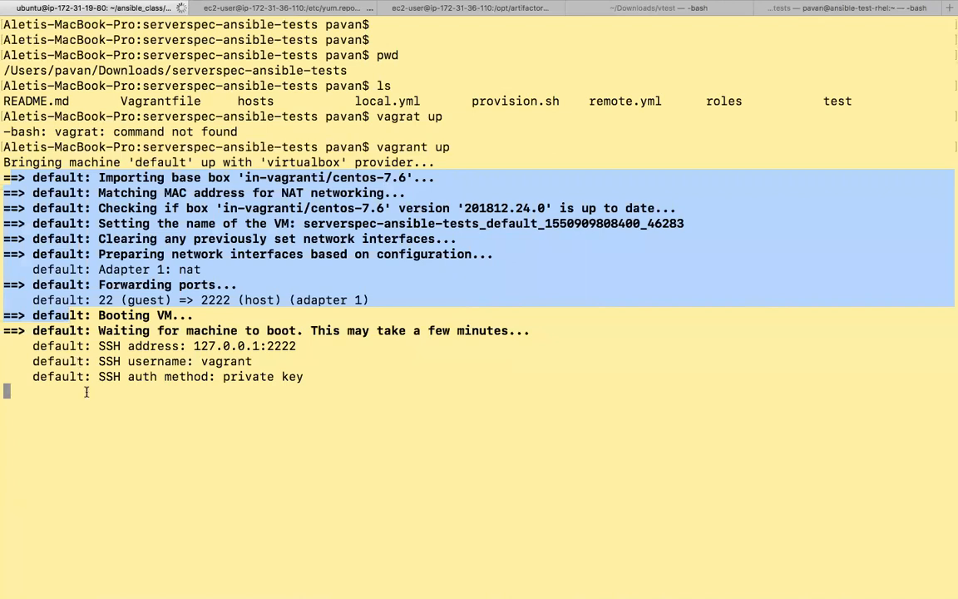
mouse_move(256, 216)
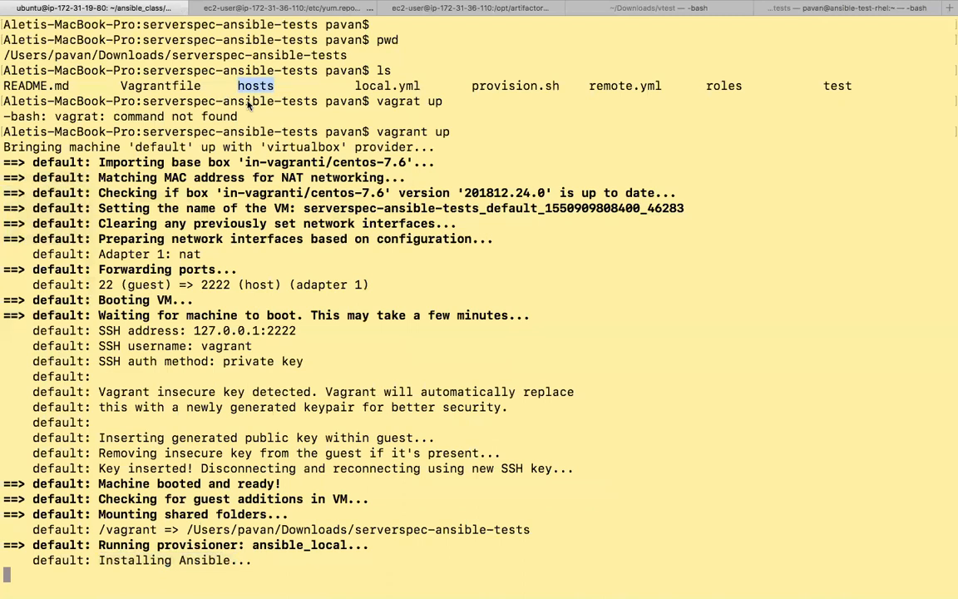
Review the finished java role playbook and the serverspec summary of 8 examples, 0 failures
scroll(down, 3)
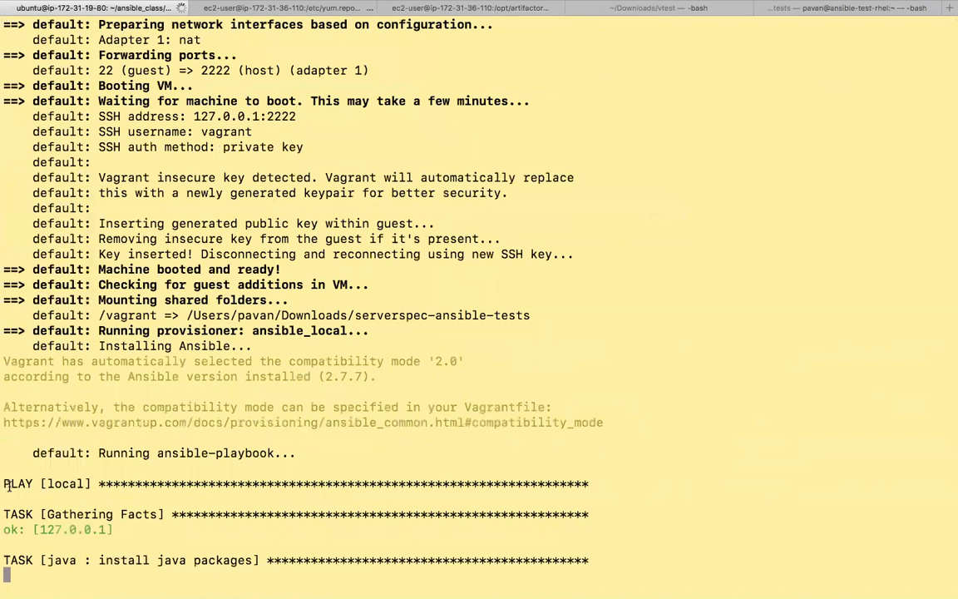
mouse_move(27, 572)
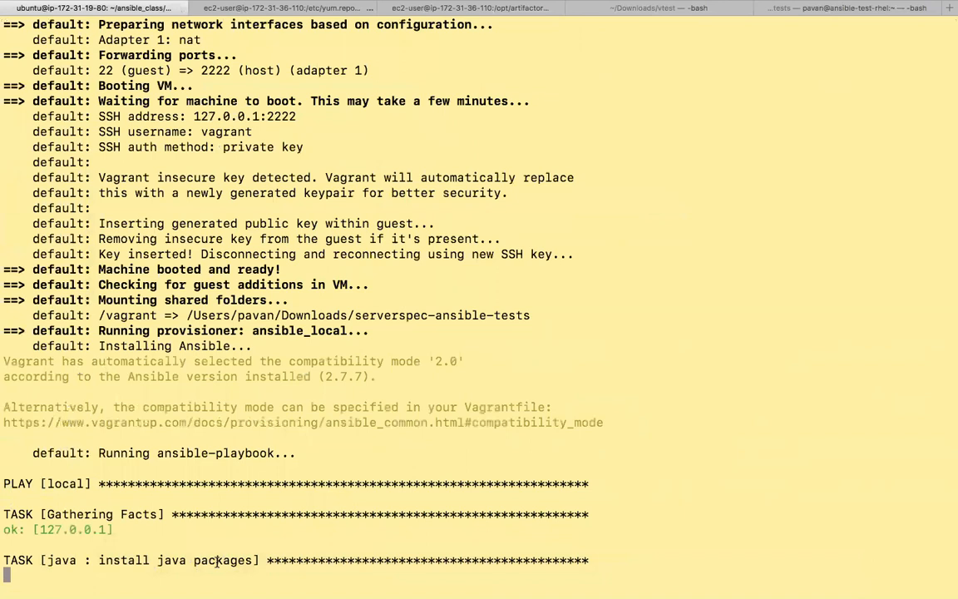
mouse_move(591, 347)
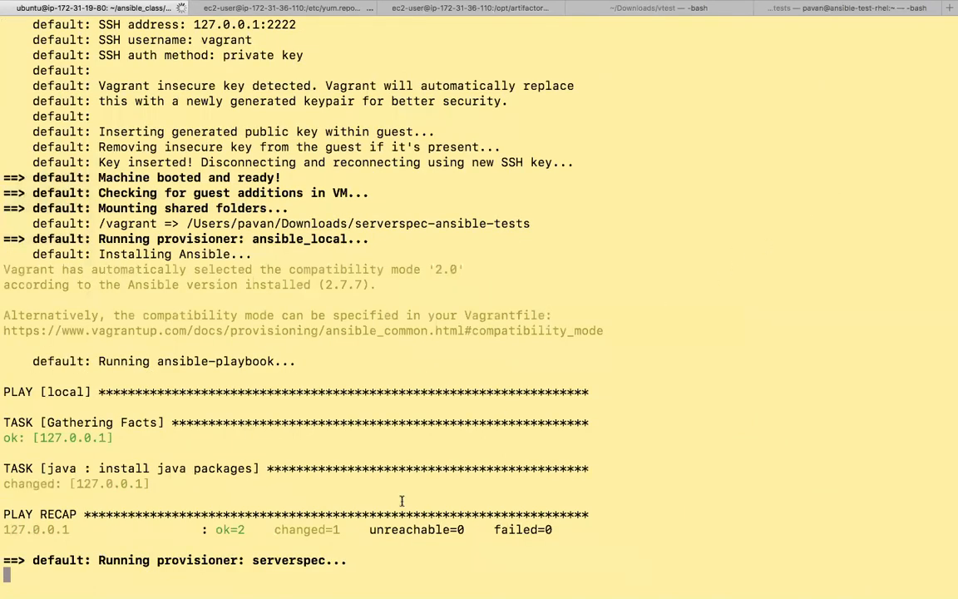
mouse_move(55, 469)
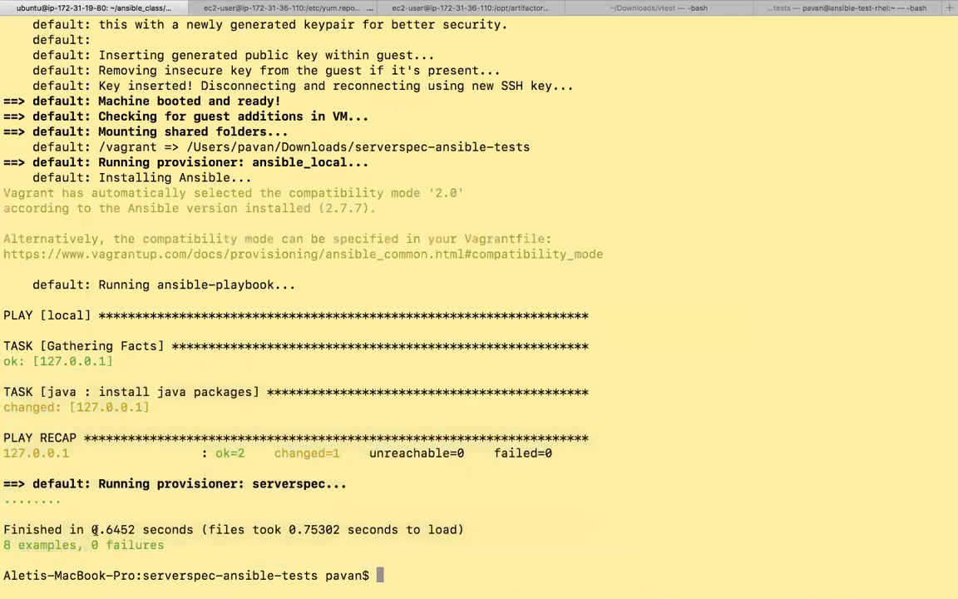
double_click(113, 529)
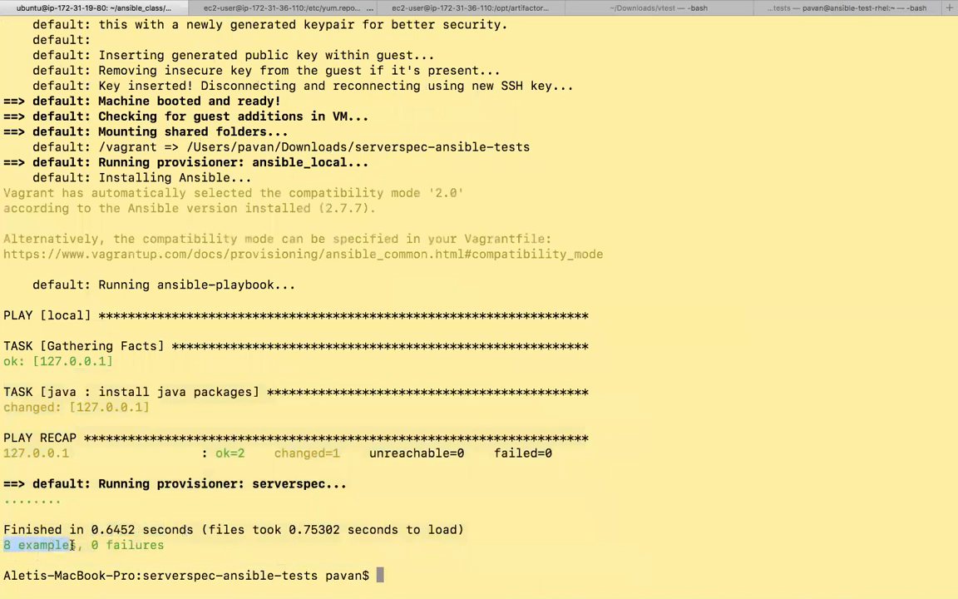
Print test/java_spec.rb and highlight its checks for the java binary, version and OpenJDK packages
text(cat roles/)
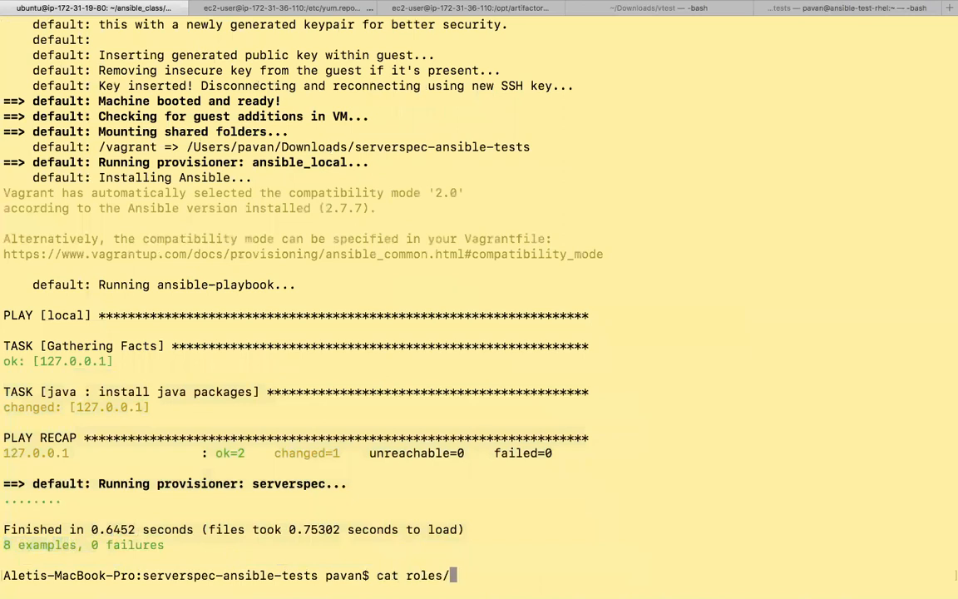
text(te)
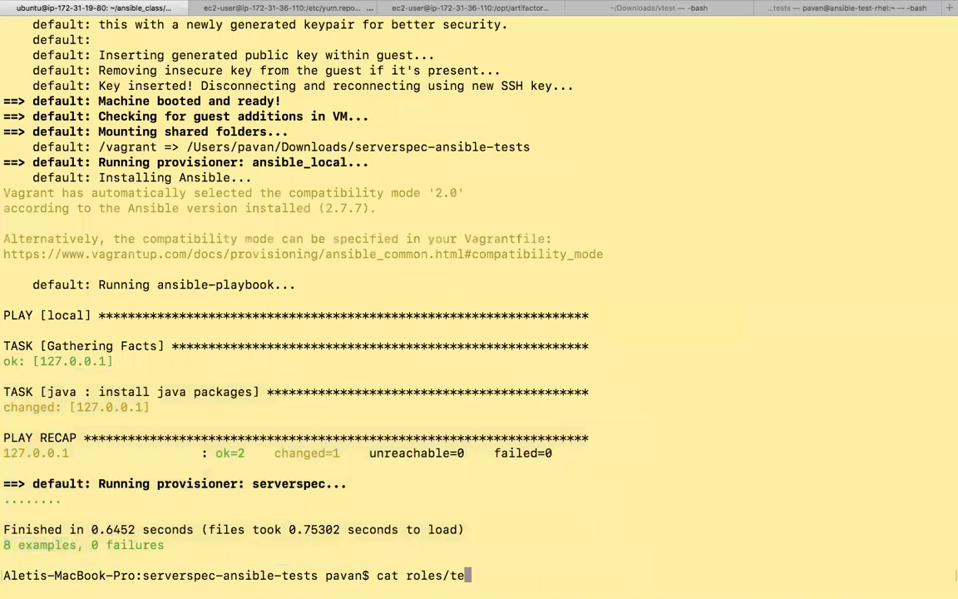
text(java/)
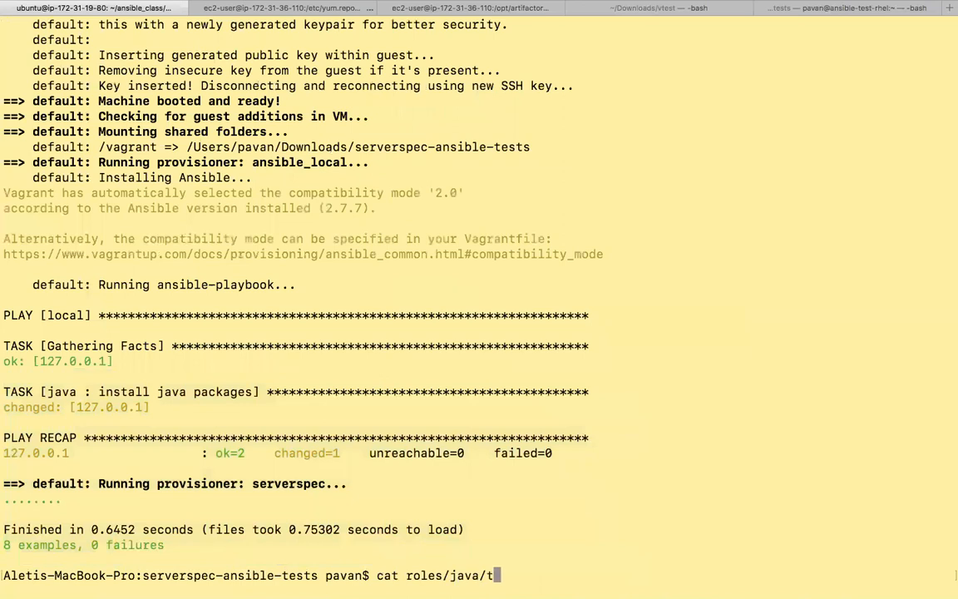
key(BackSpace)
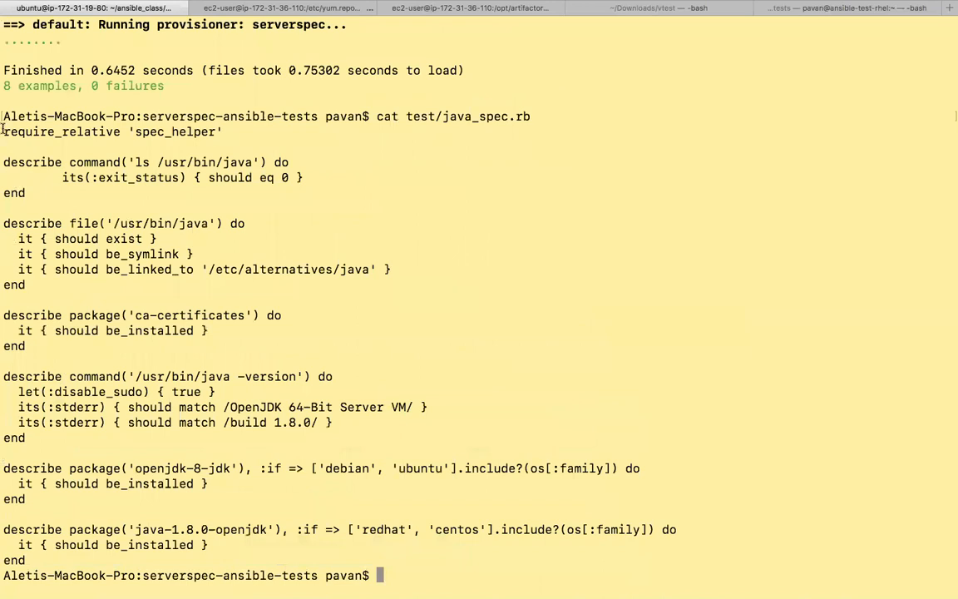
drag(3, 132, 381, 559)
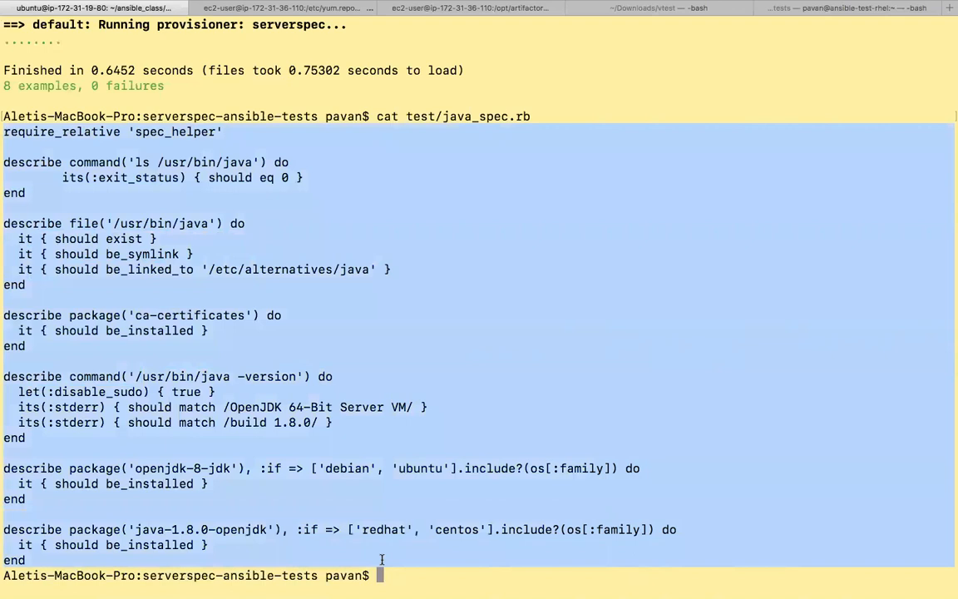
Begin the next vagrant command at the prompt
text(vagr)
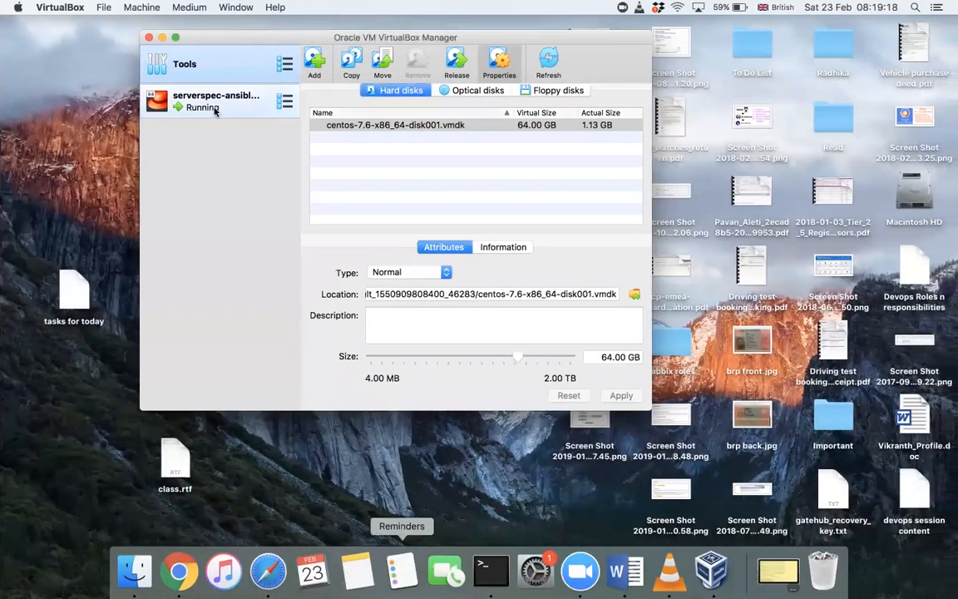
mouse_move(224, 110)
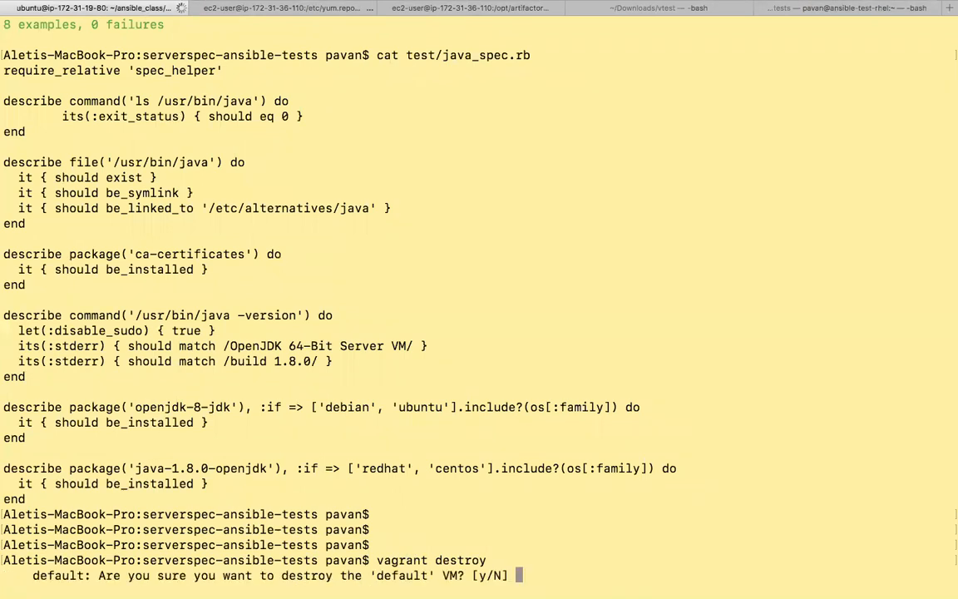
Confirm destruction with y, removing the default VM, then enter vagrant destroy -f as the forced variant
text(y)
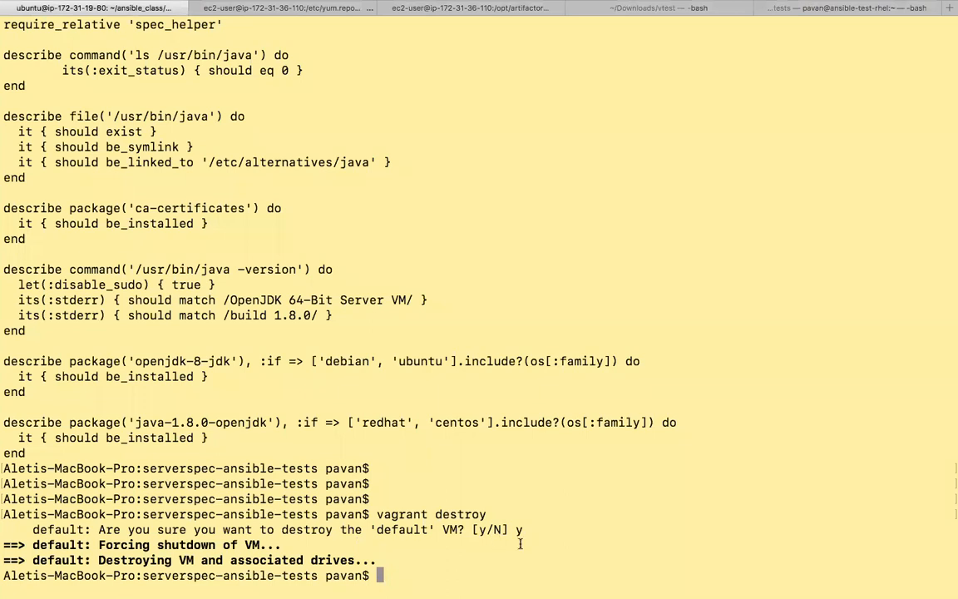
text(vagrant destroy)
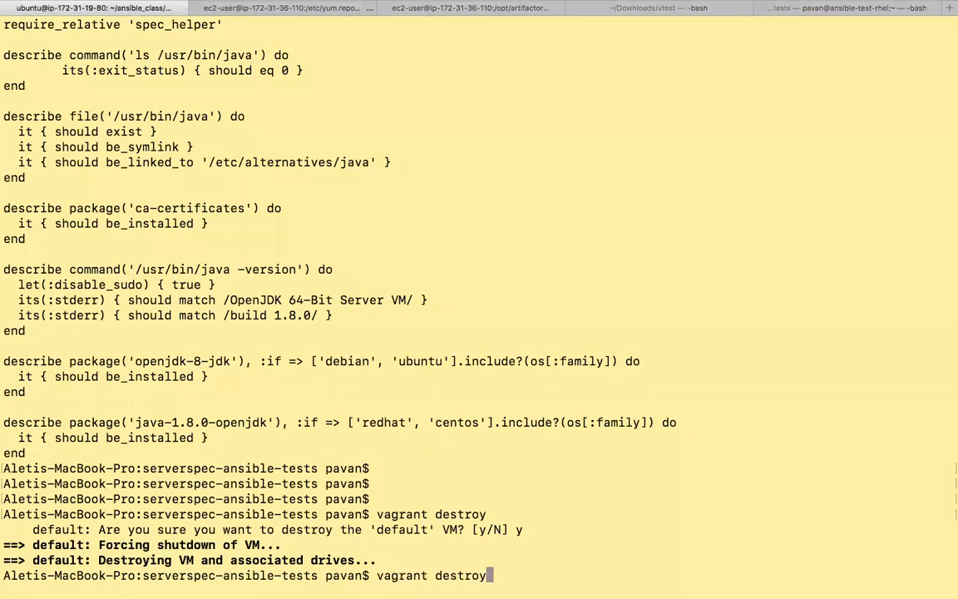
text(-f)
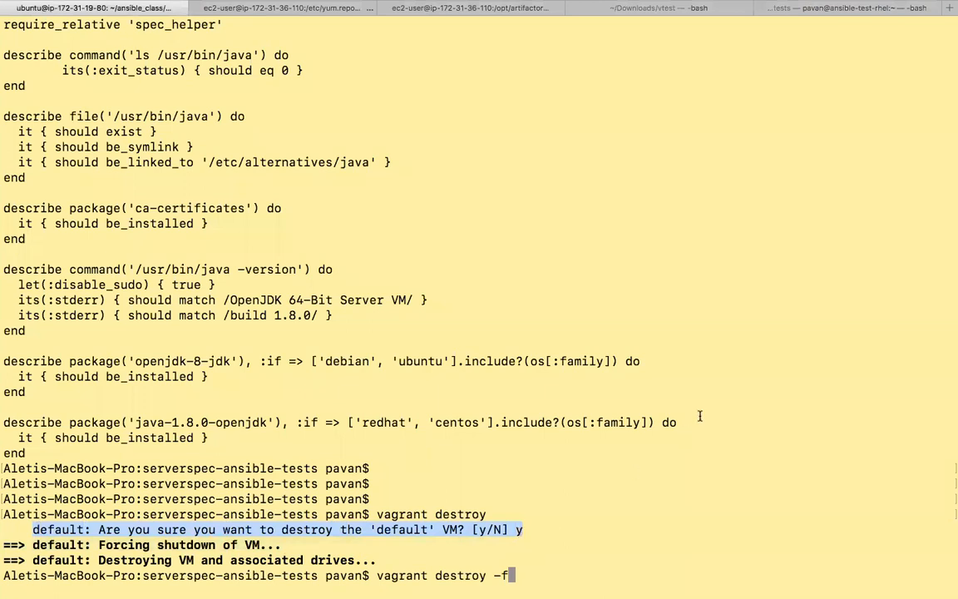
mouse_move(562, 467)
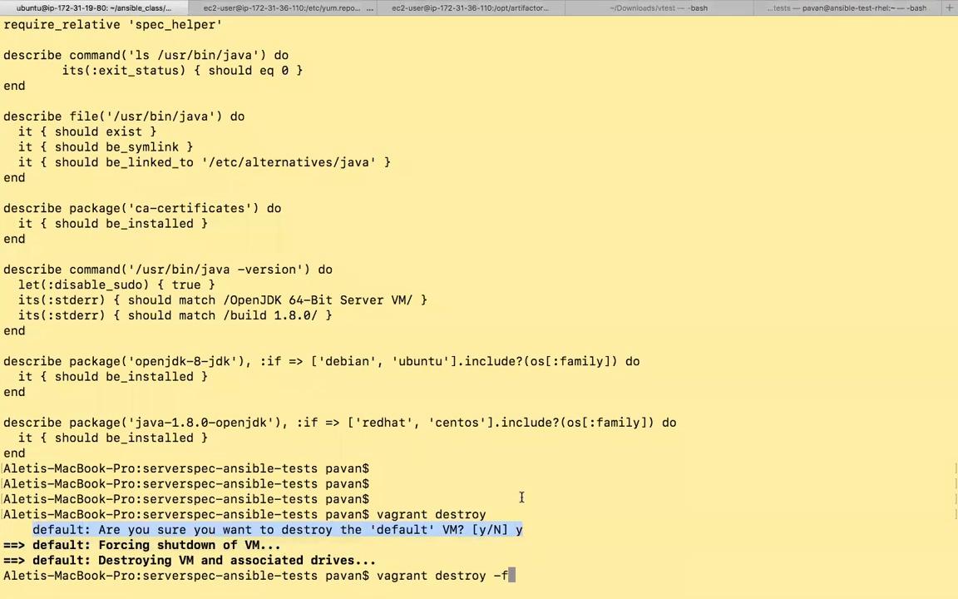
mouse_move(742, 274)
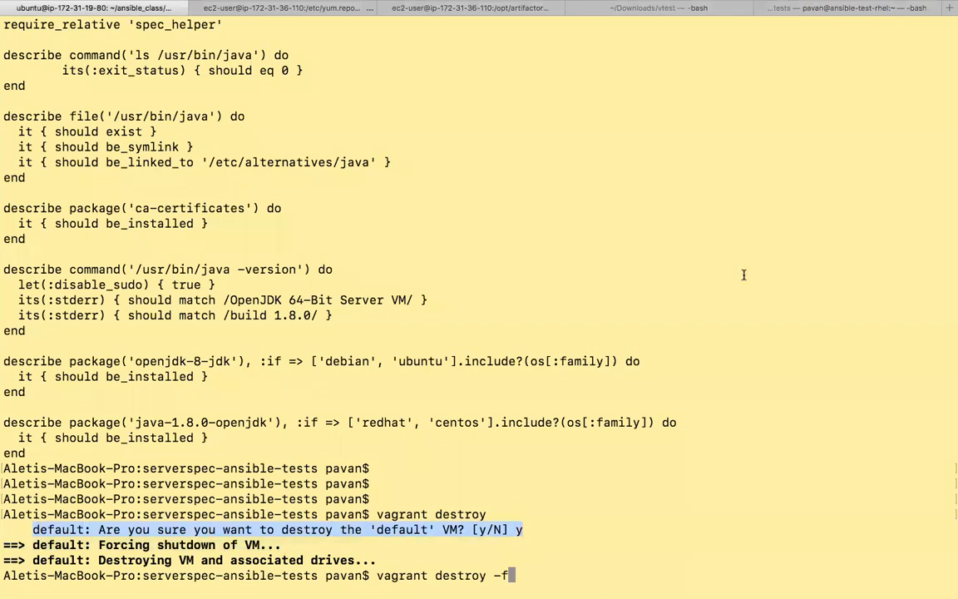